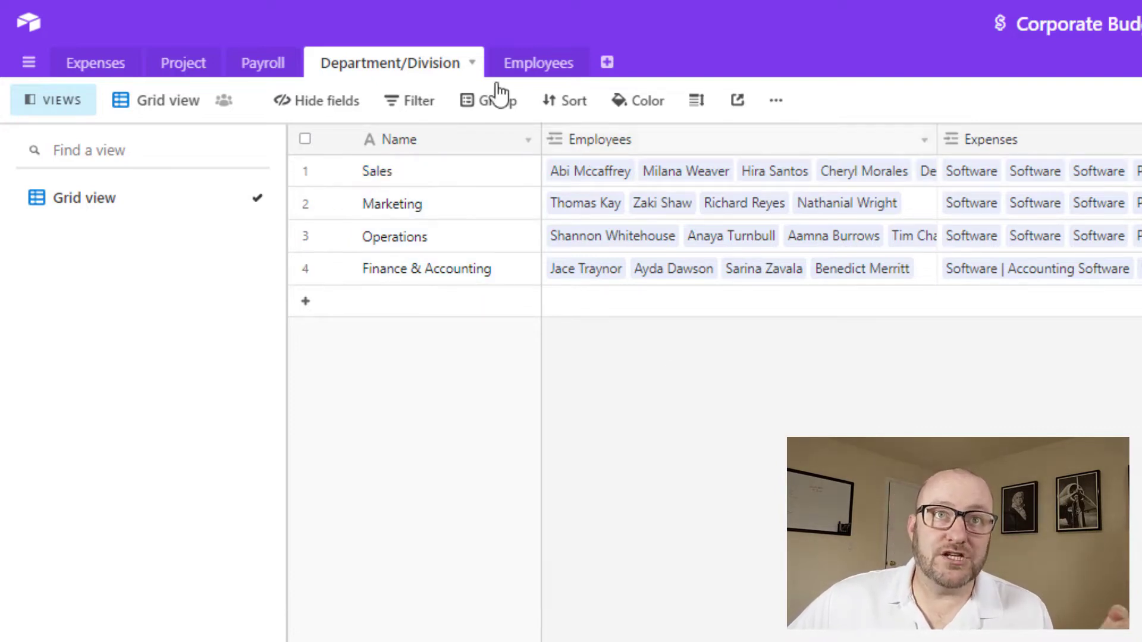
mouse_move(736, 100)
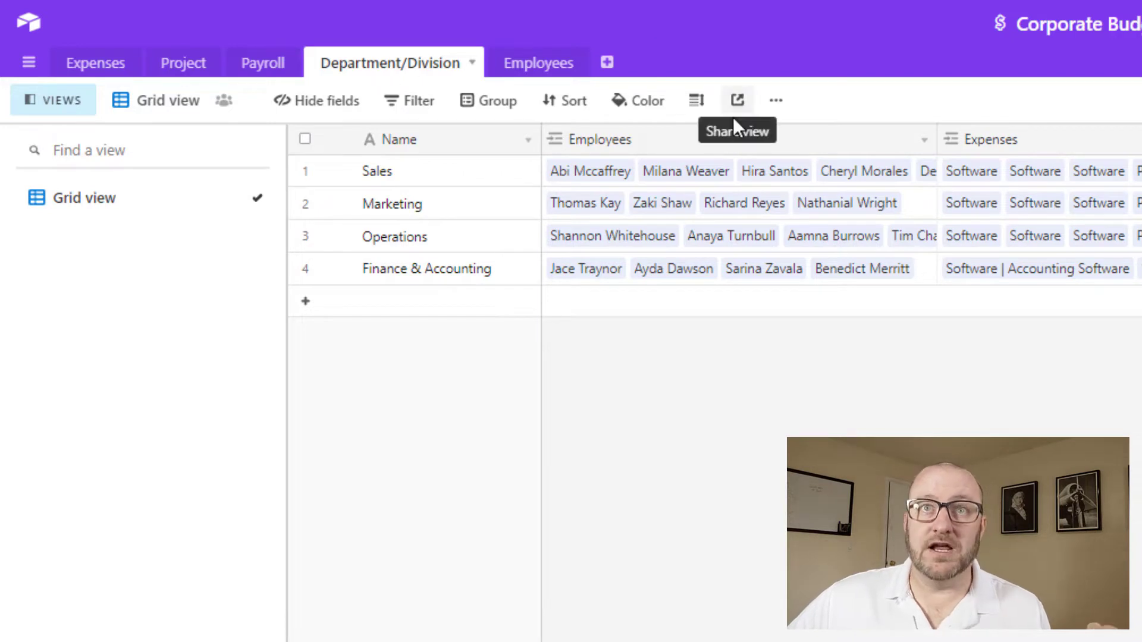
mouse_move(728, 146)
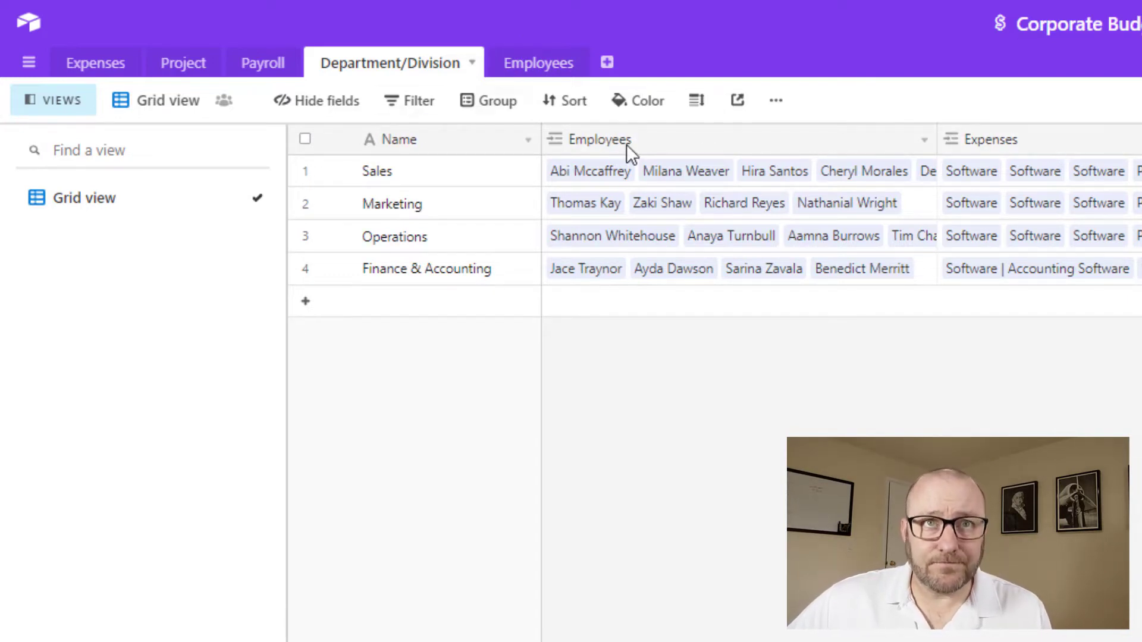
mouse_move(399, 139)
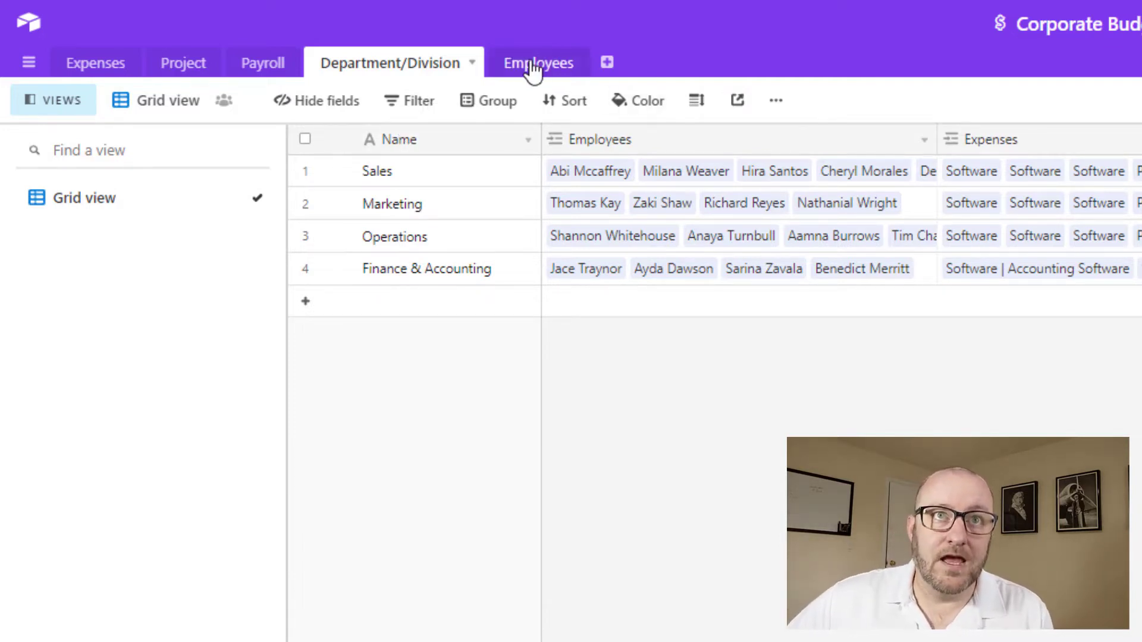
Step: Switch to the Employees table and scroll right to Payroll, Hourly Rate and Total Hours
click(537, 63)
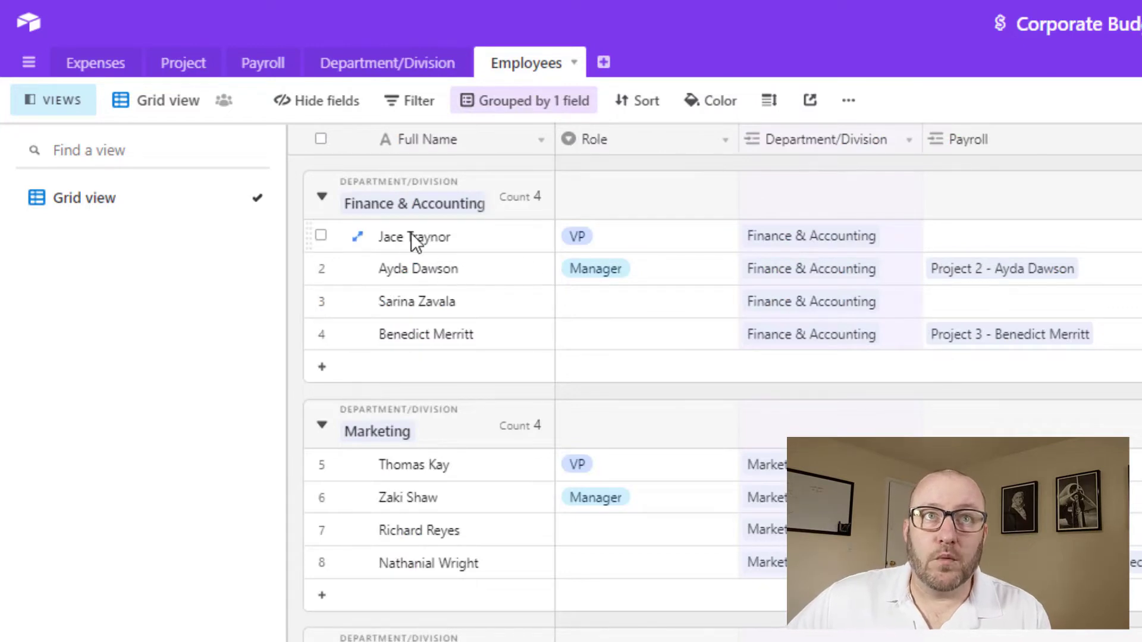
mouse_move(669, 262)
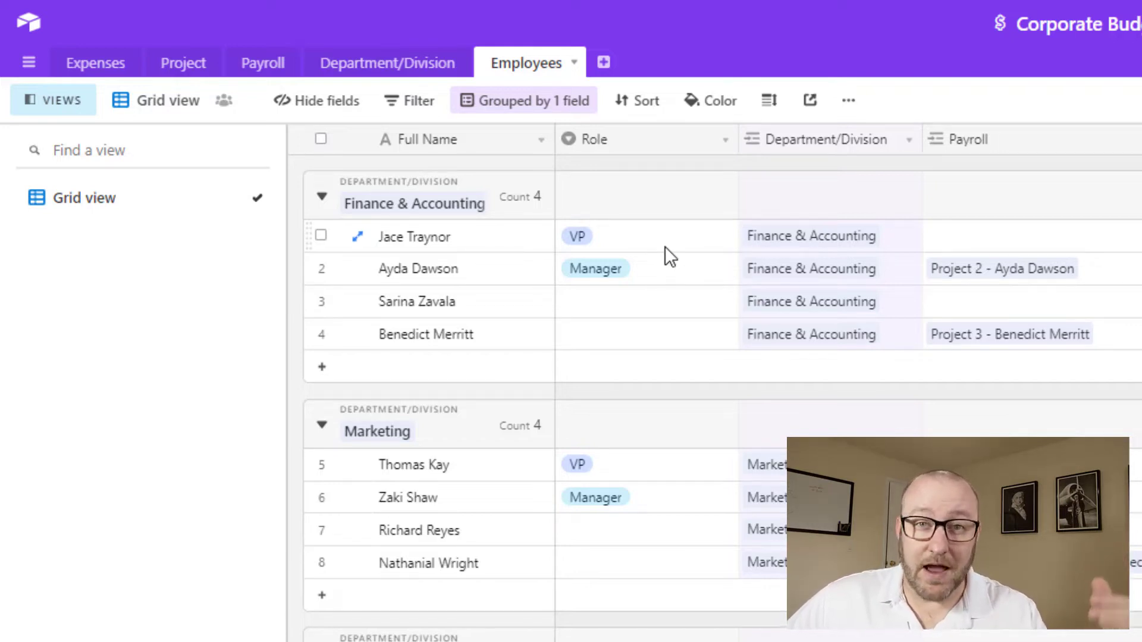
scroll(right, 3)
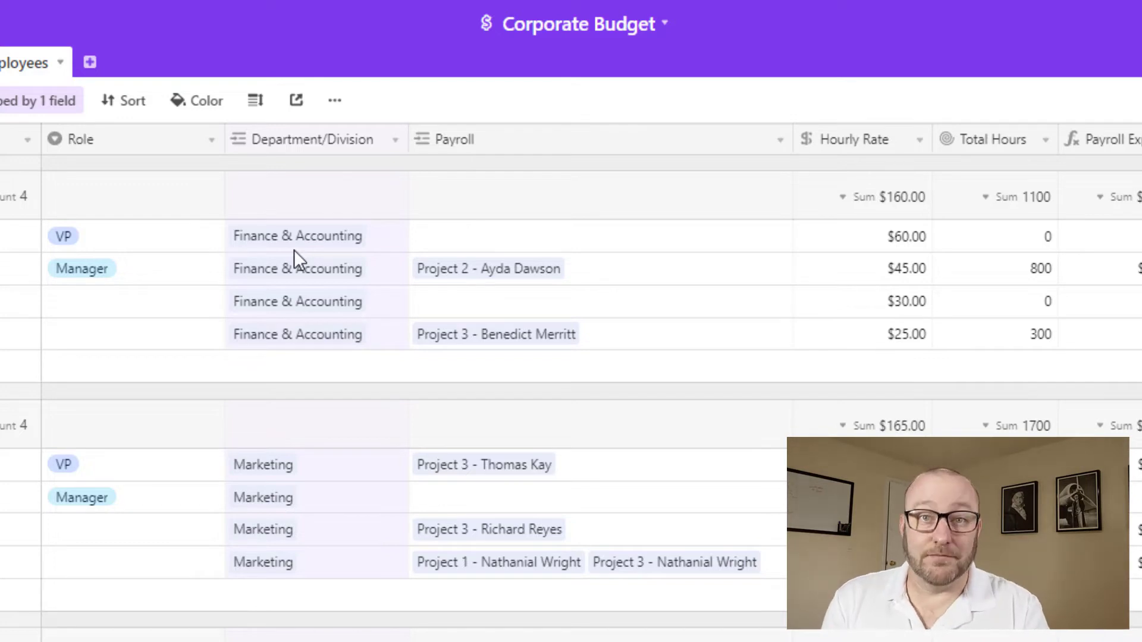
mouse_move(558, 143)
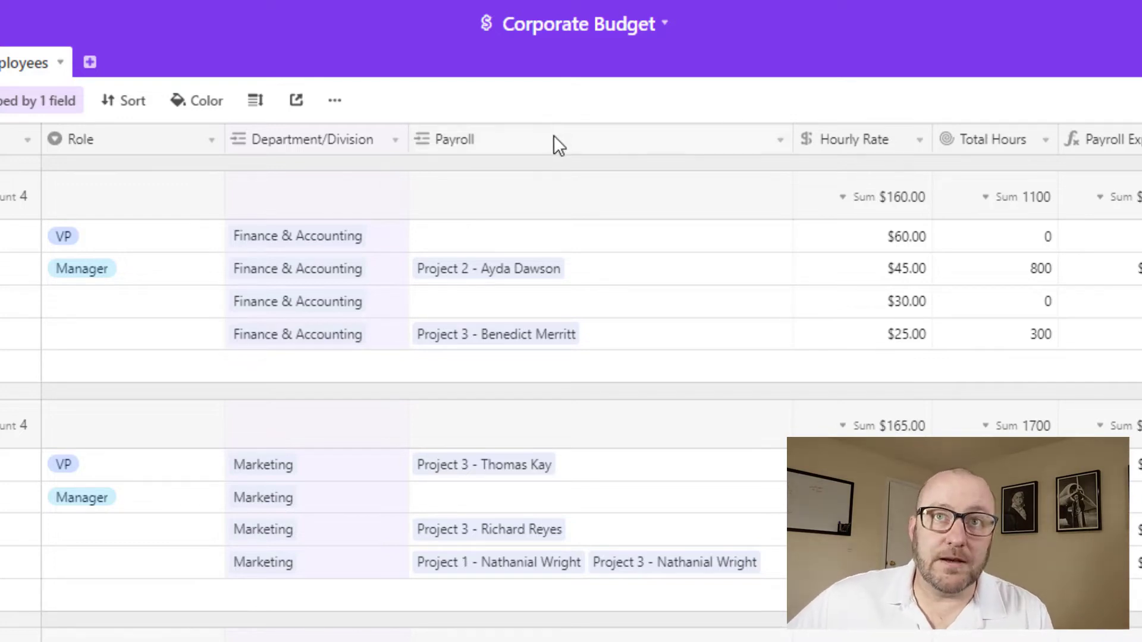
mouse_move(558, 143)
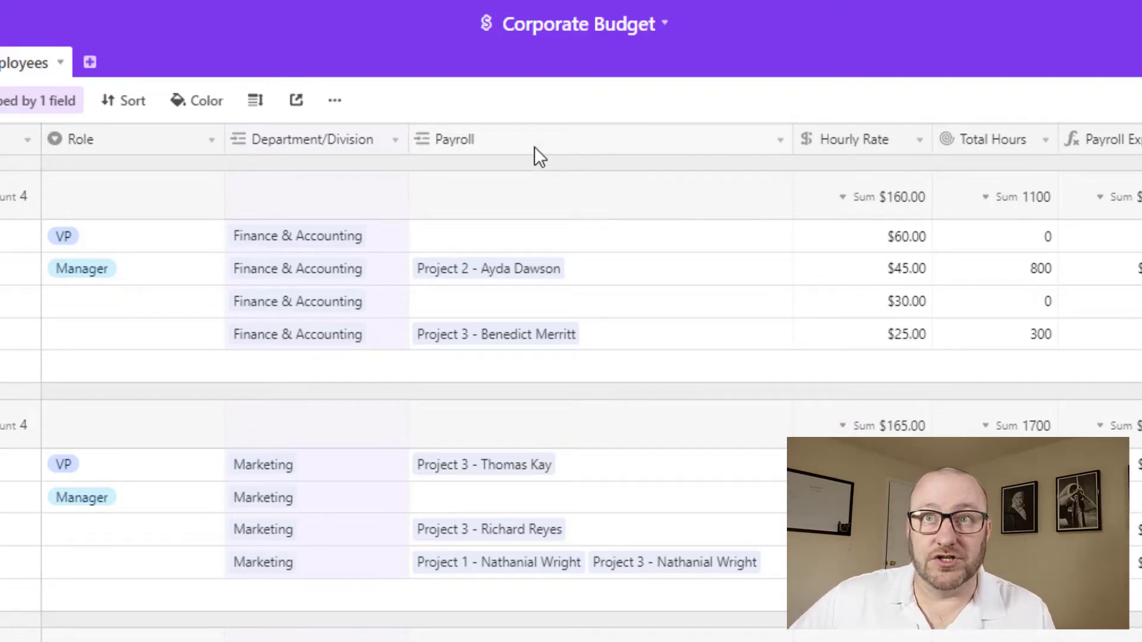
mouse_move(856, 157)
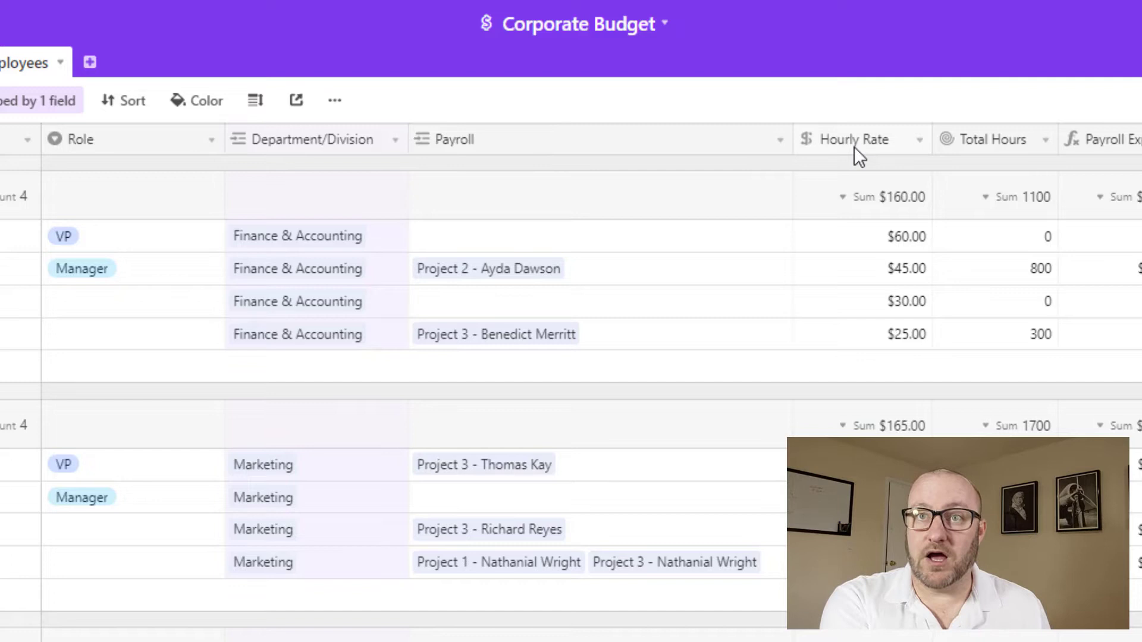
mouse_move(877, 346)
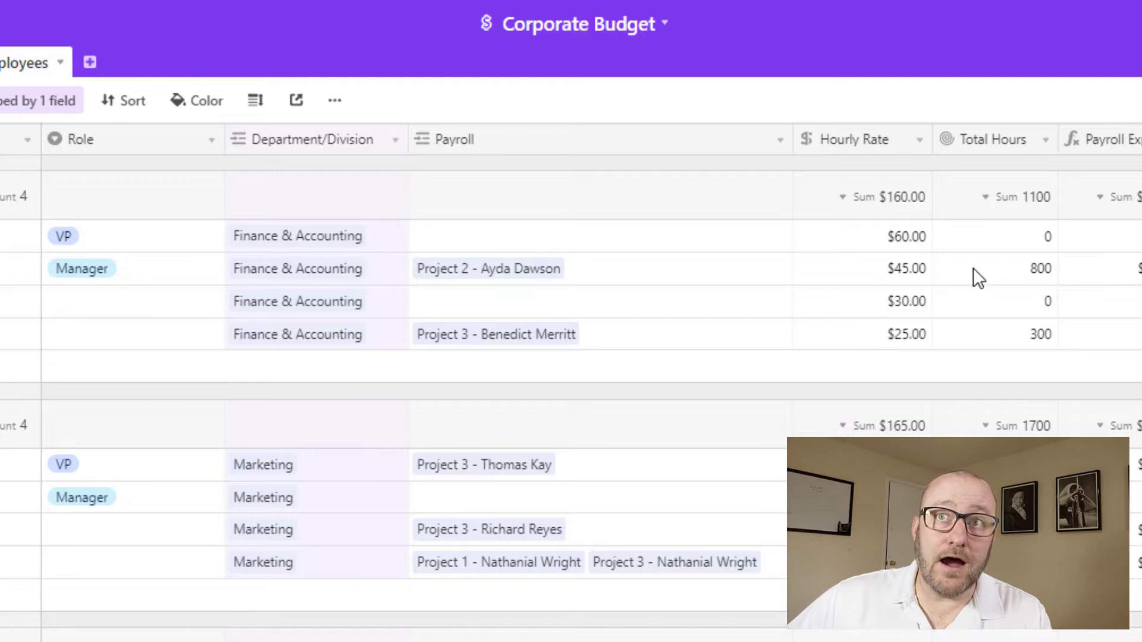
click(994, 334)
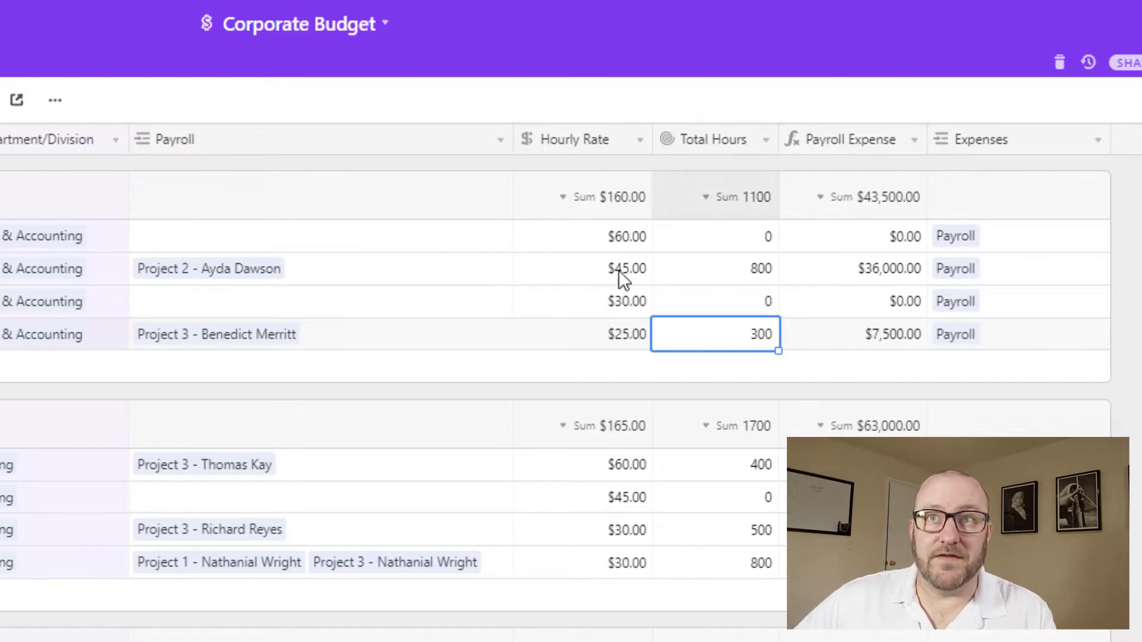
mouse_move(597, 262)
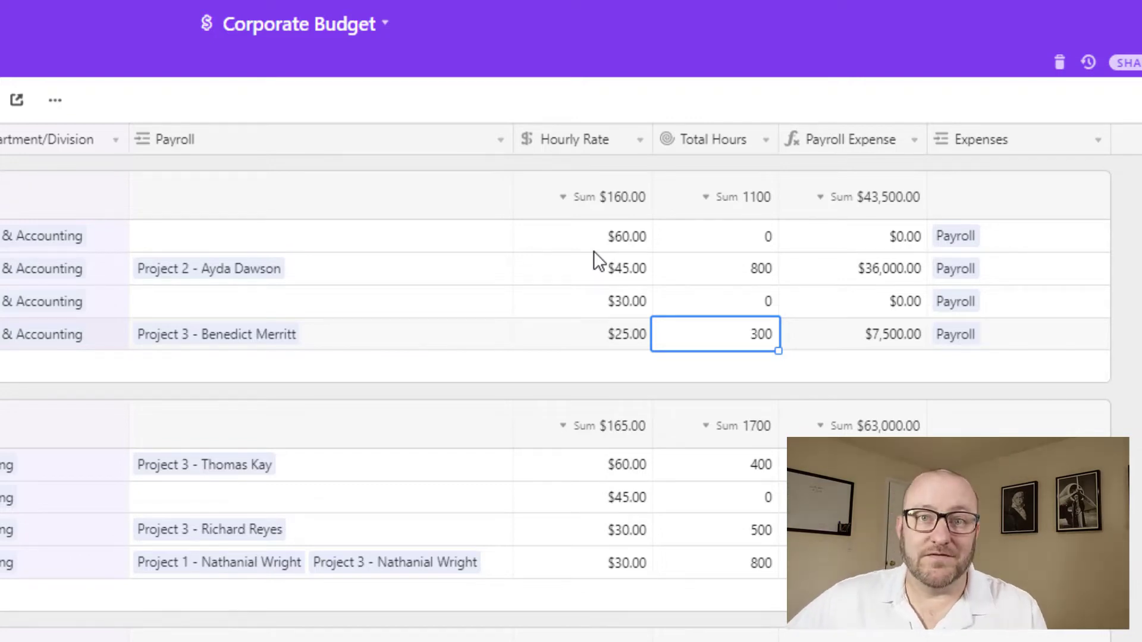
mouse_move(869, 144)
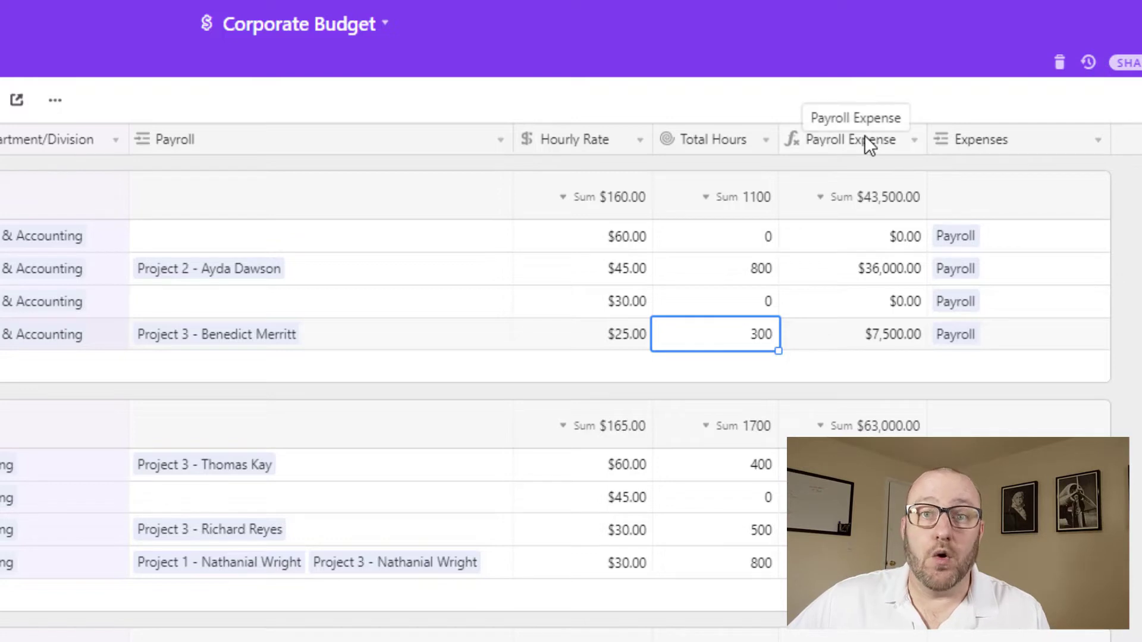
mouse_move(974, 296)
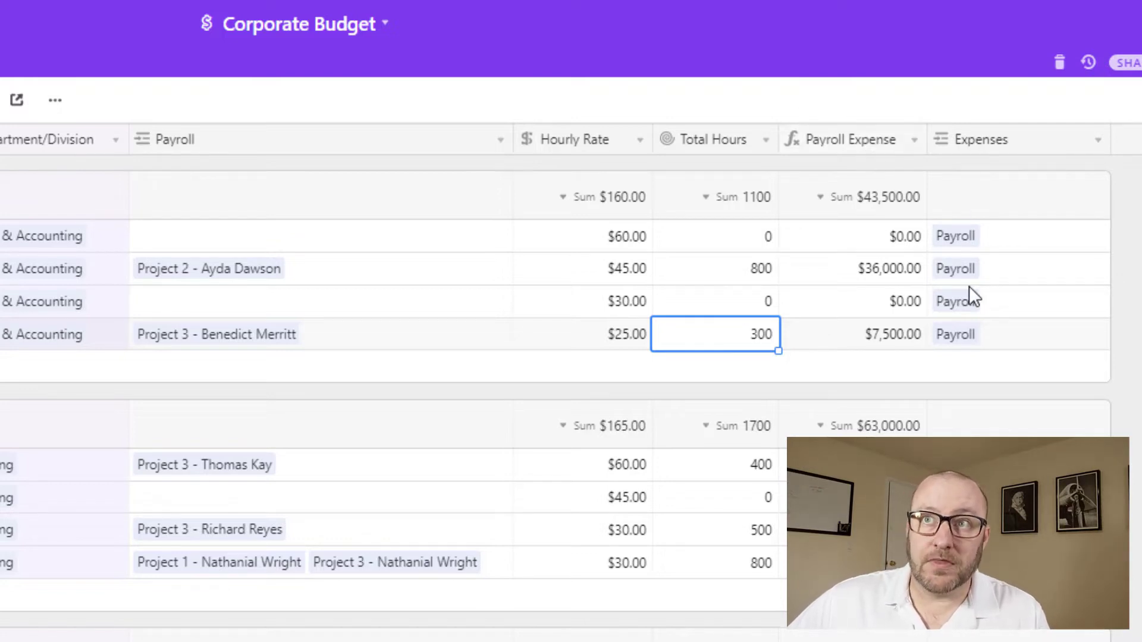
mouse_move(987, 207)
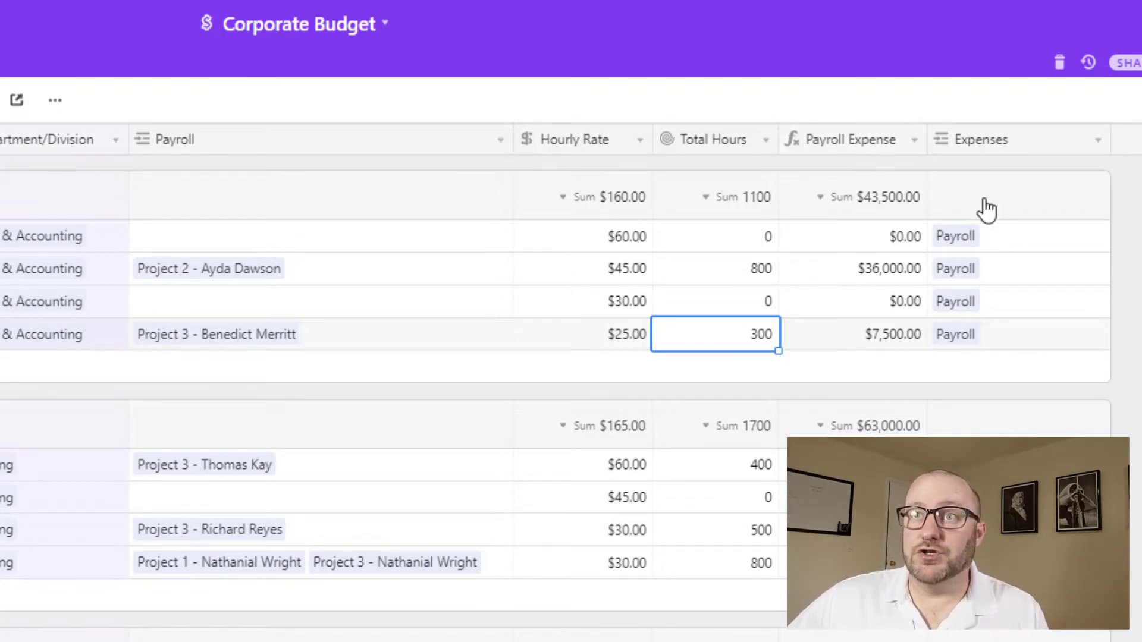
mouse_move(1025, 171)
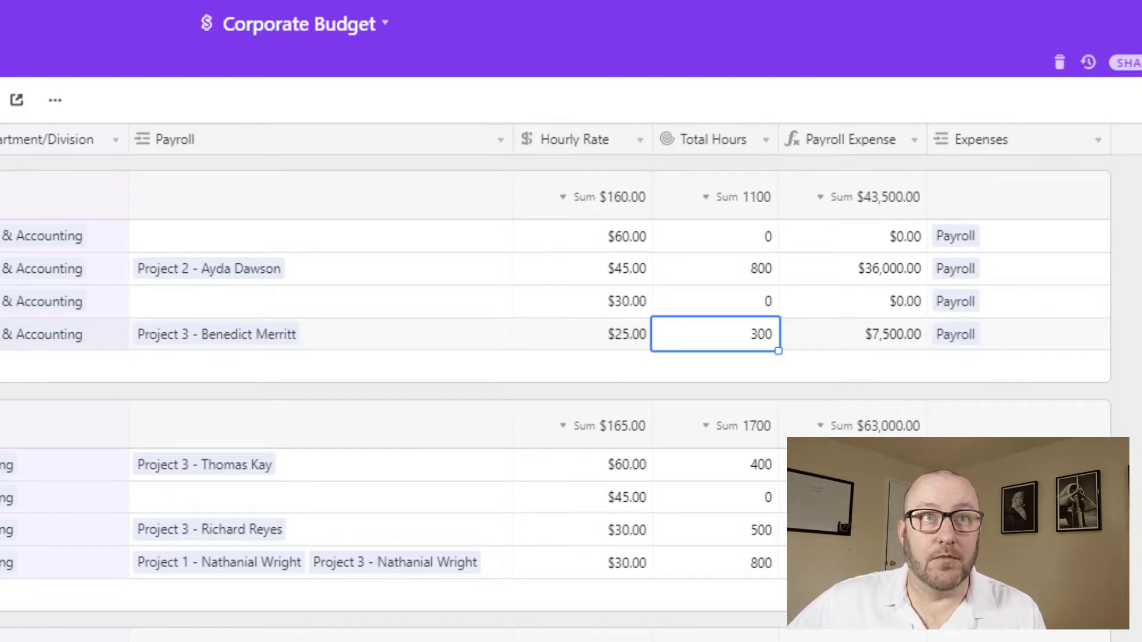
click(525, 62)
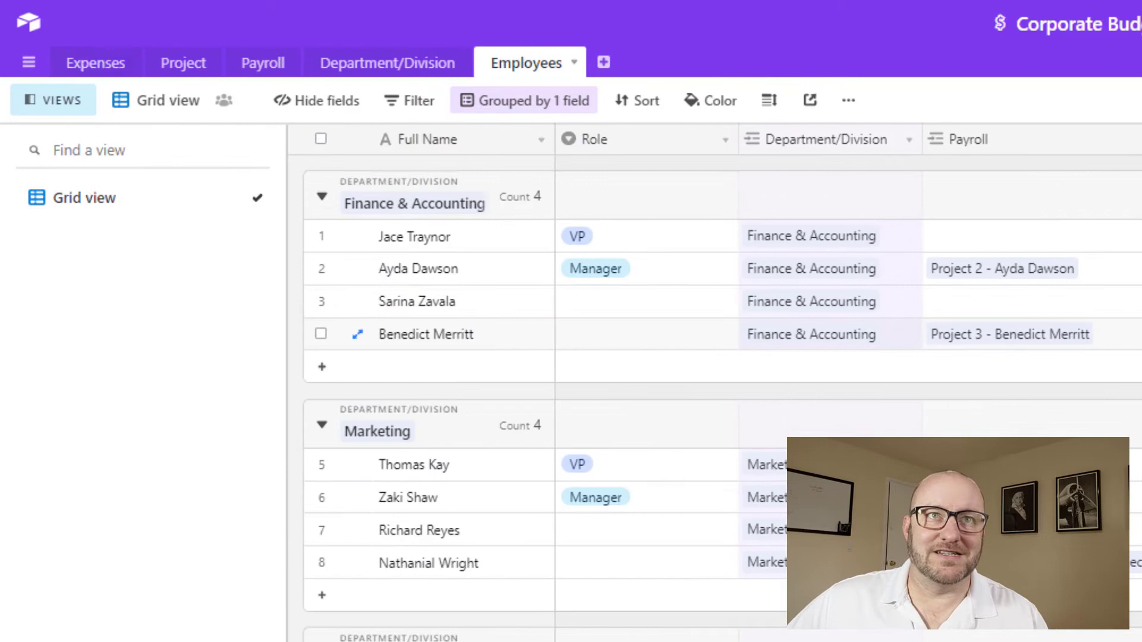
mouse_move(184, 63)
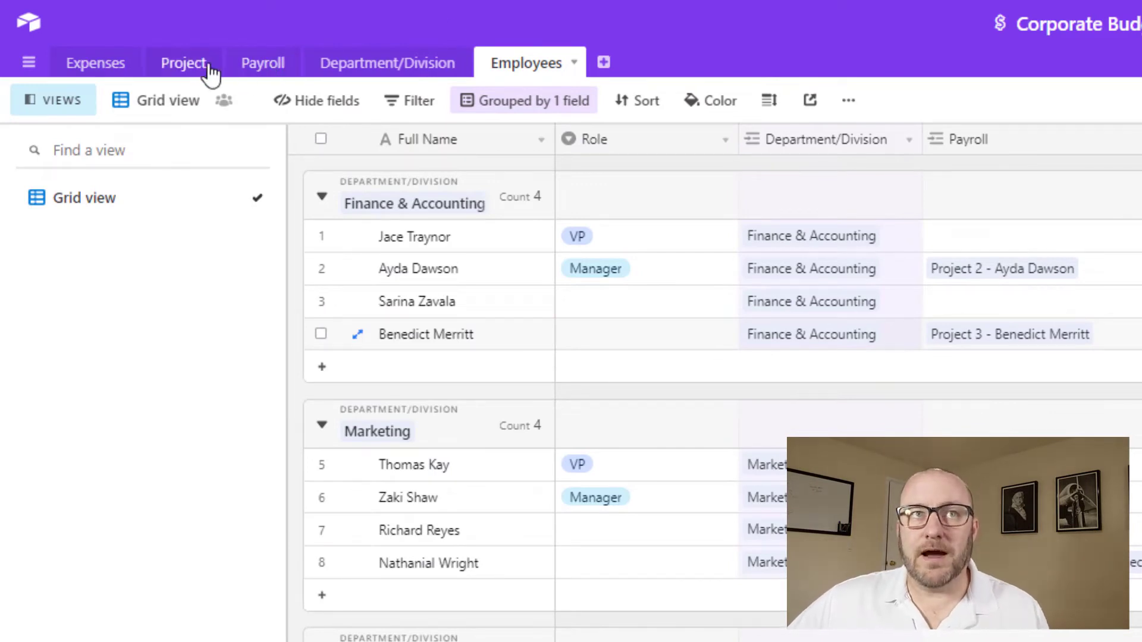
Step: Open the Project table and select Project 1 to review its linked payroll and total
click(184, 63)
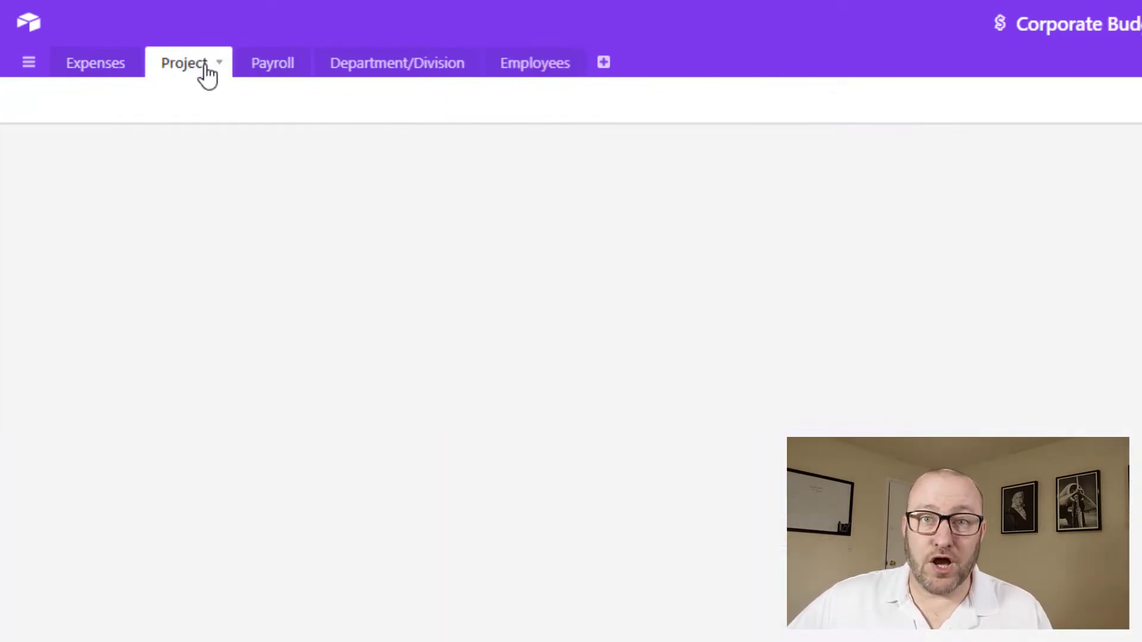
click(184, 62)
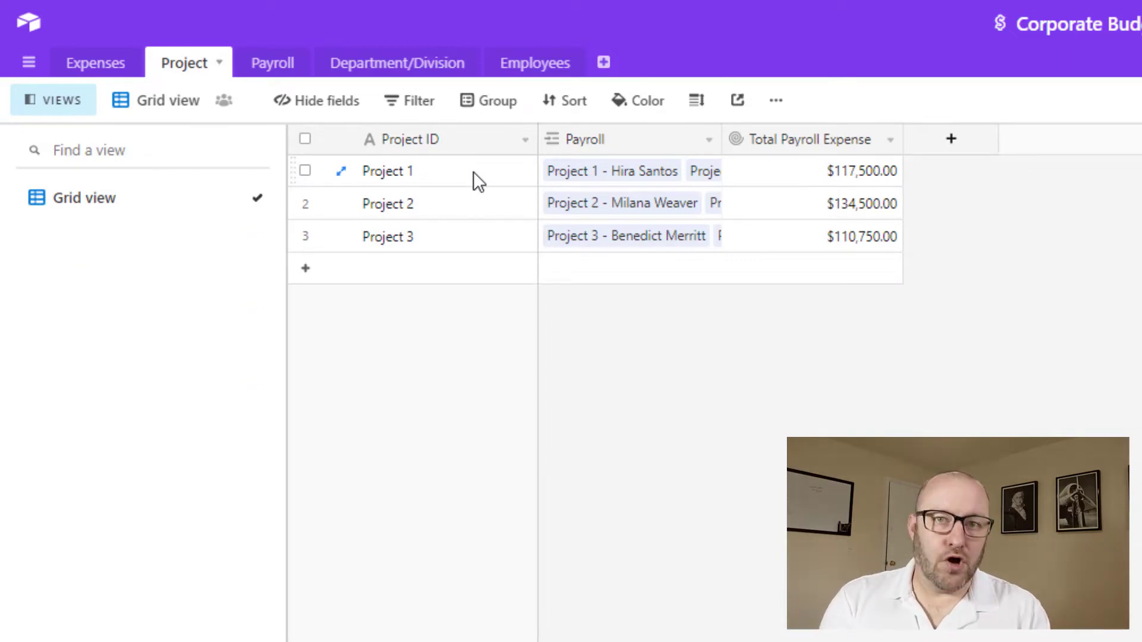
click(388, 171)
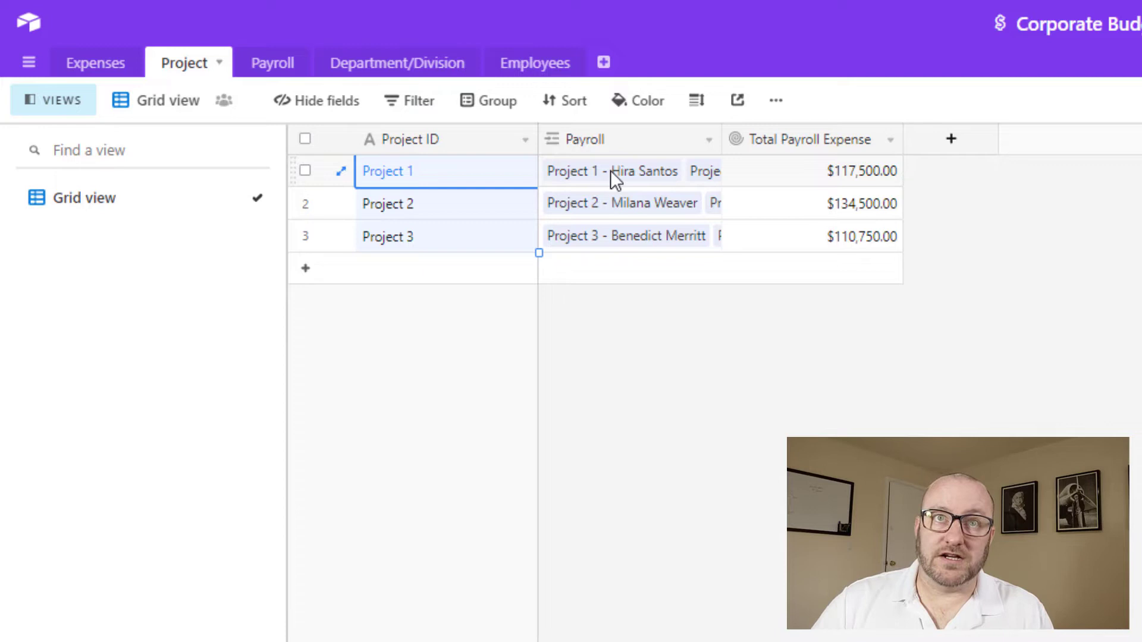
mouse_move(337, 81)
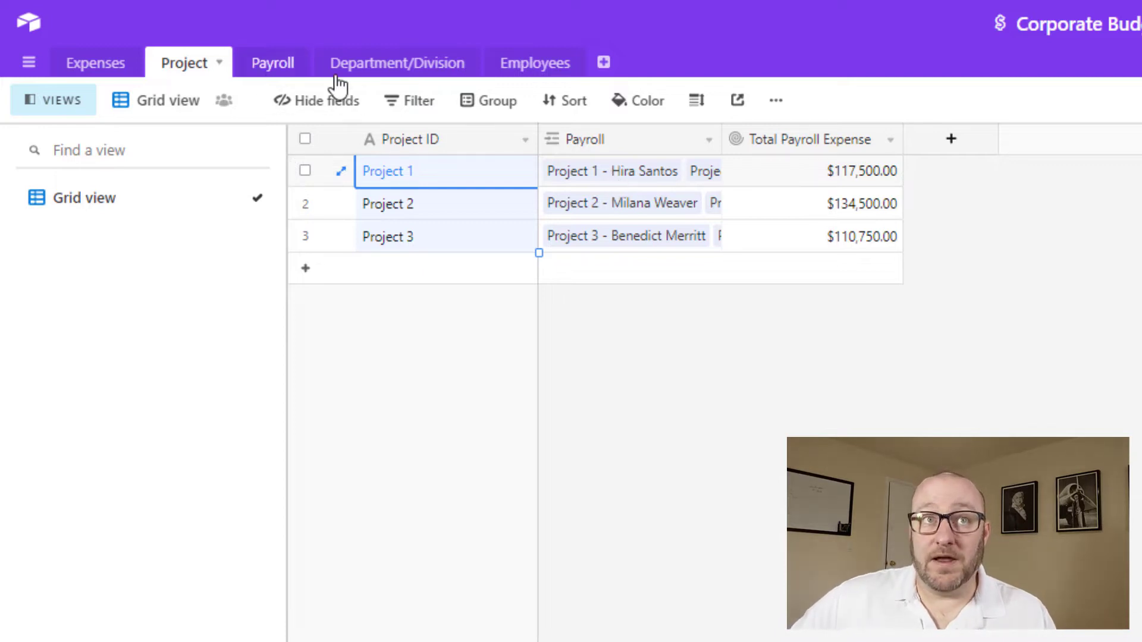
mouse_move(821, 190)
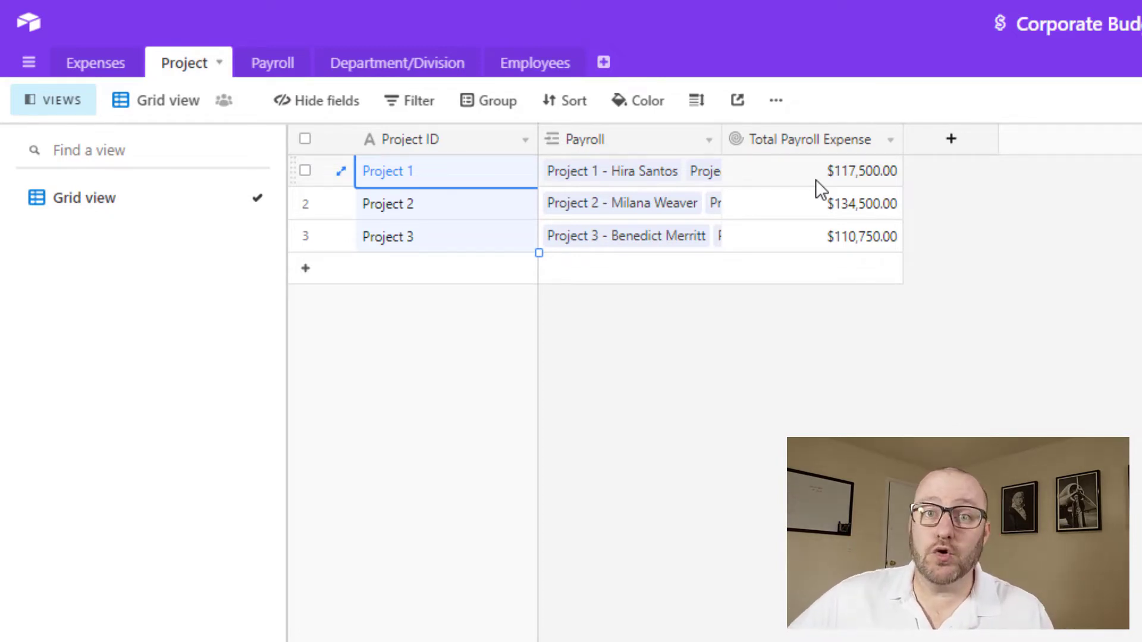
mouse_move(606, 106)
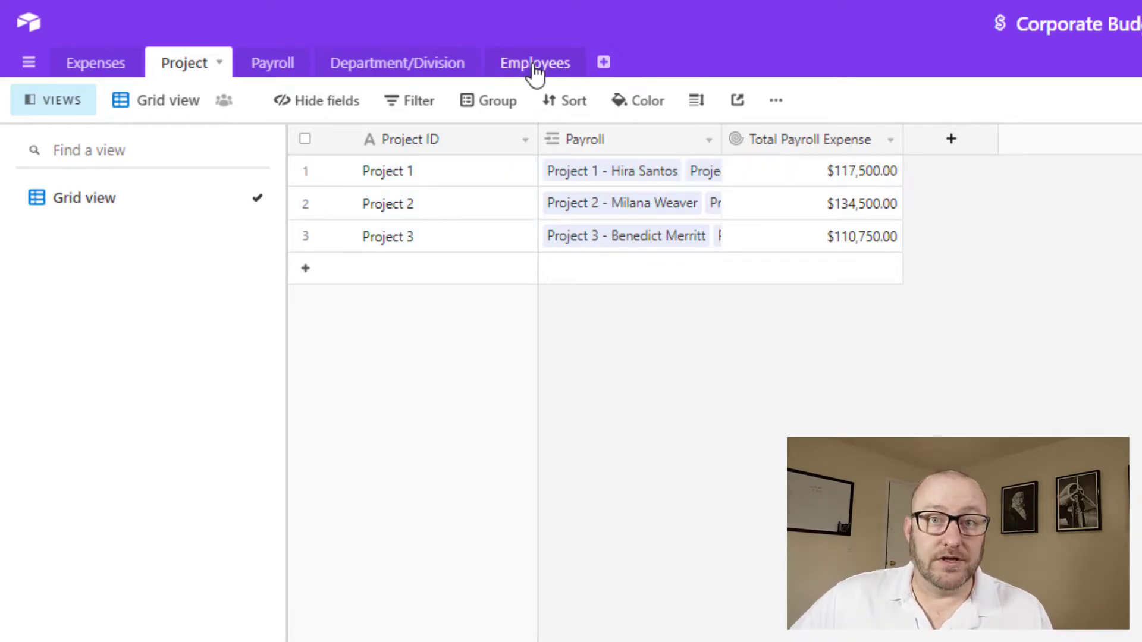
click(535, 62)
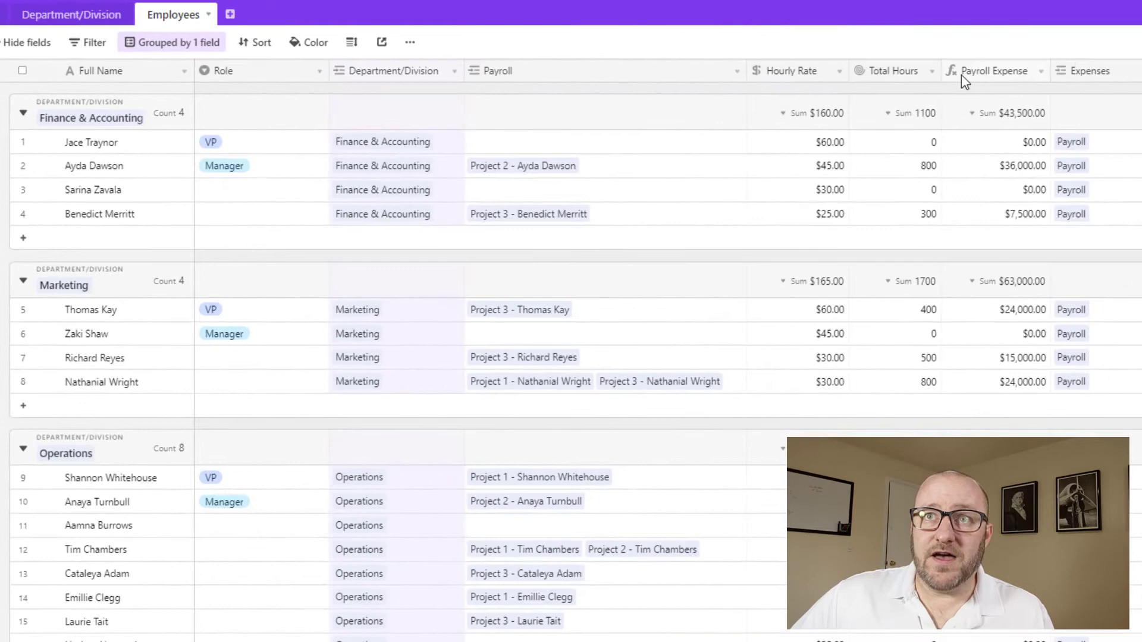
mouse_move(896, 80)
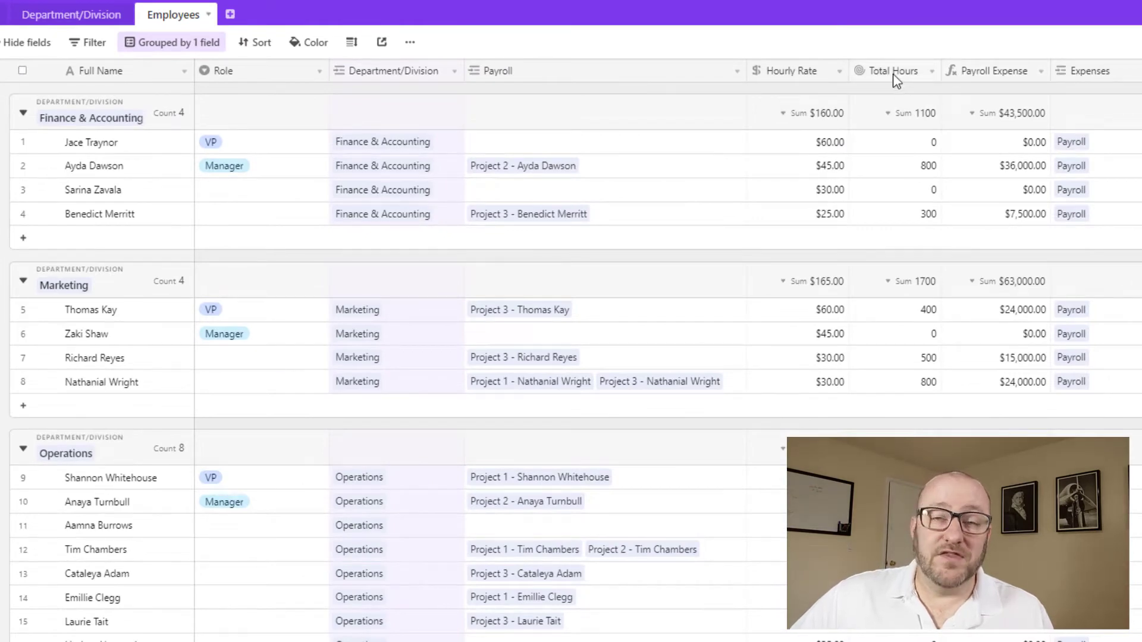
mouse_move(892, 70)
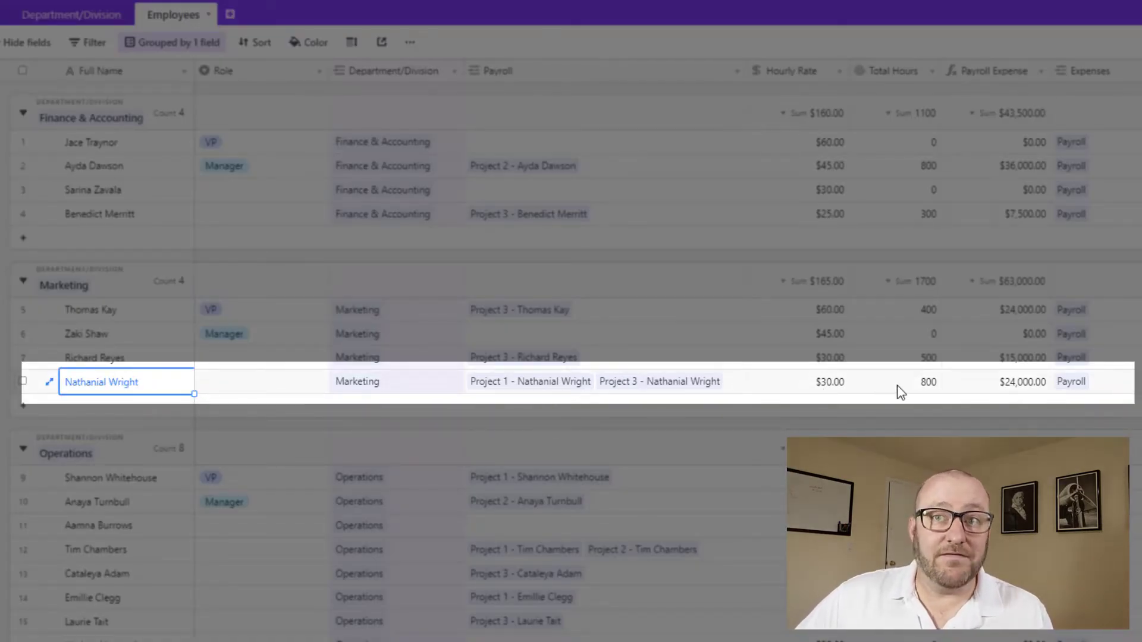
click(894, 382)
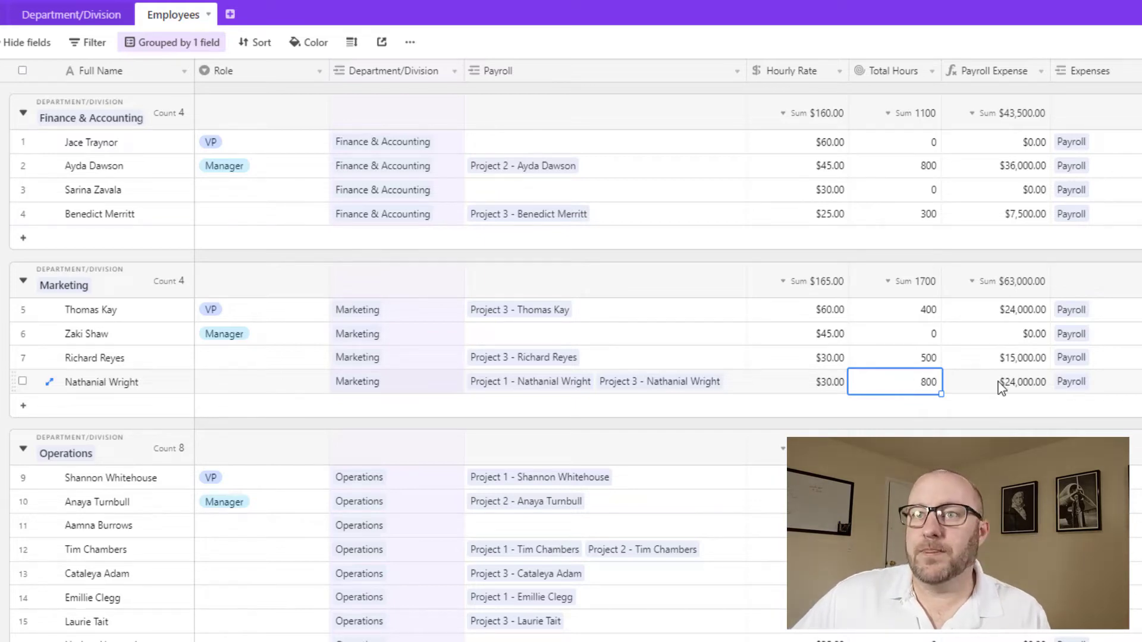
click(999, 382)
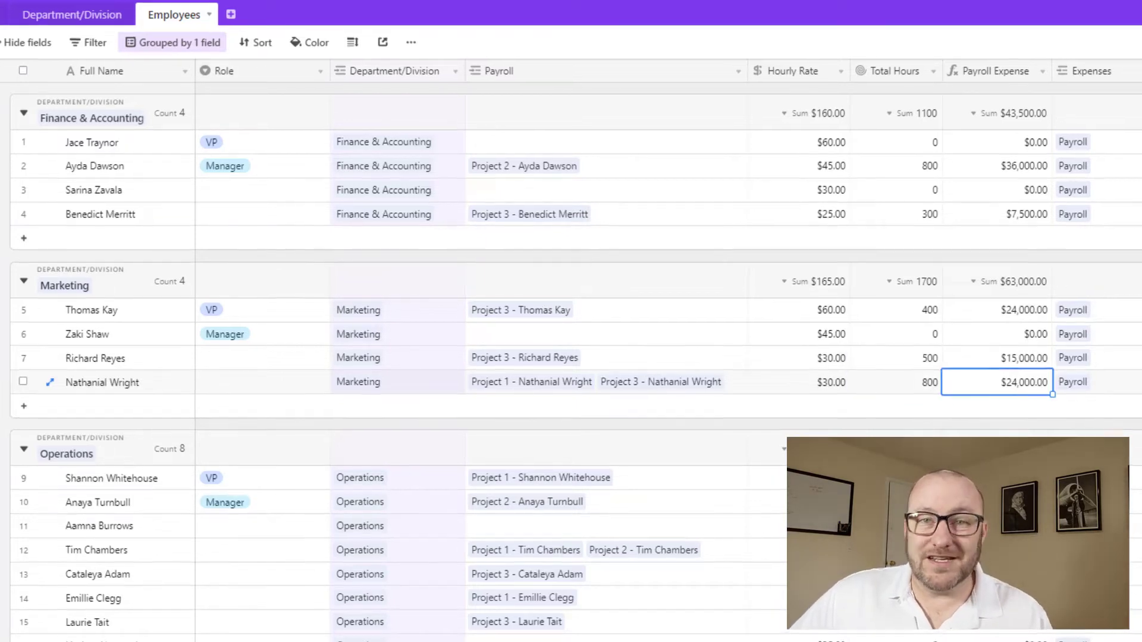
click(250, 54)
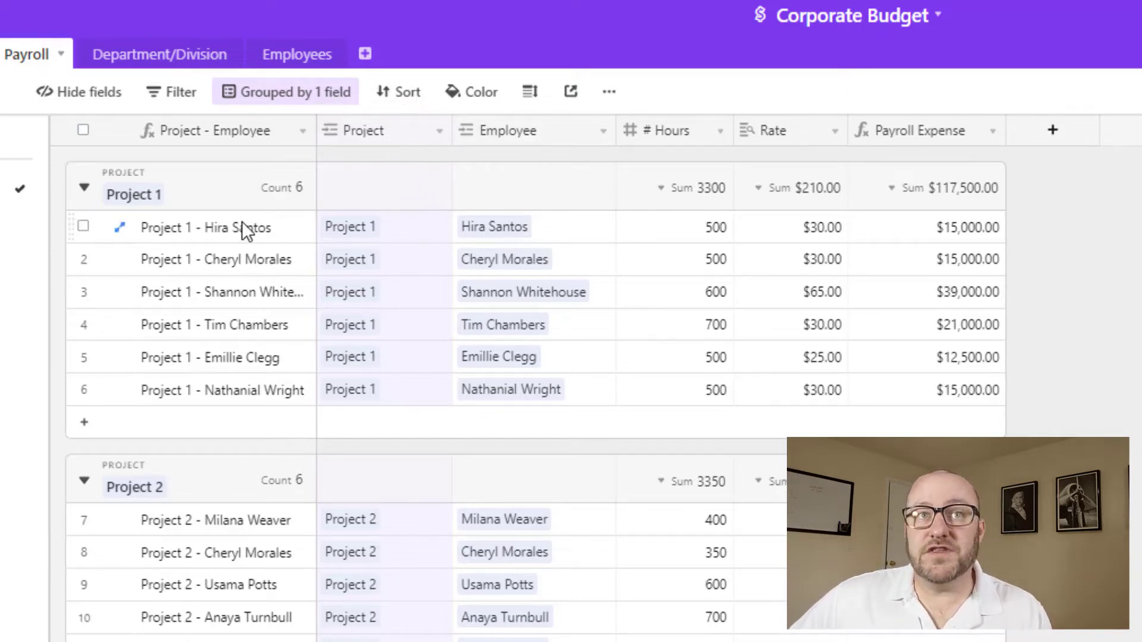
mouse_move(439, 243)
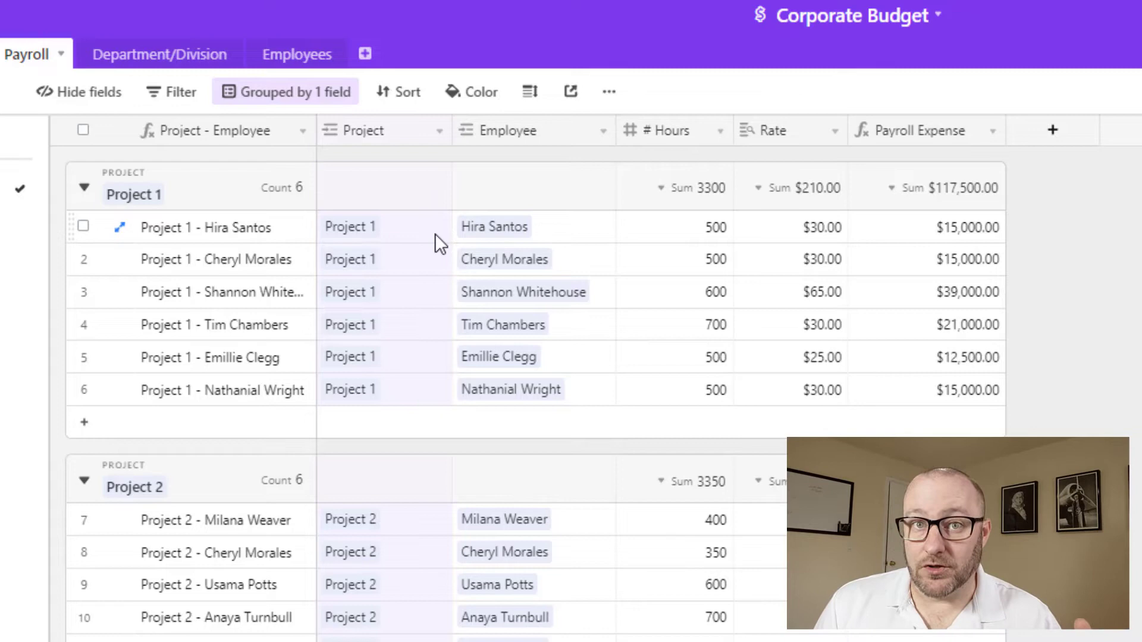
mouse_move(397, 233)
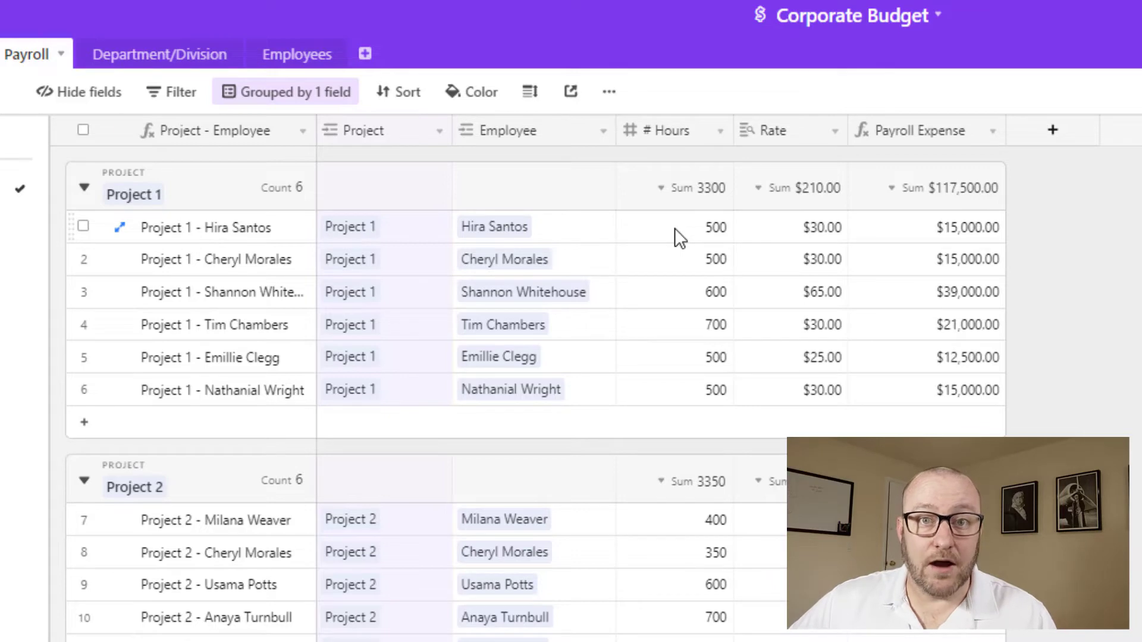
click(674, 226)
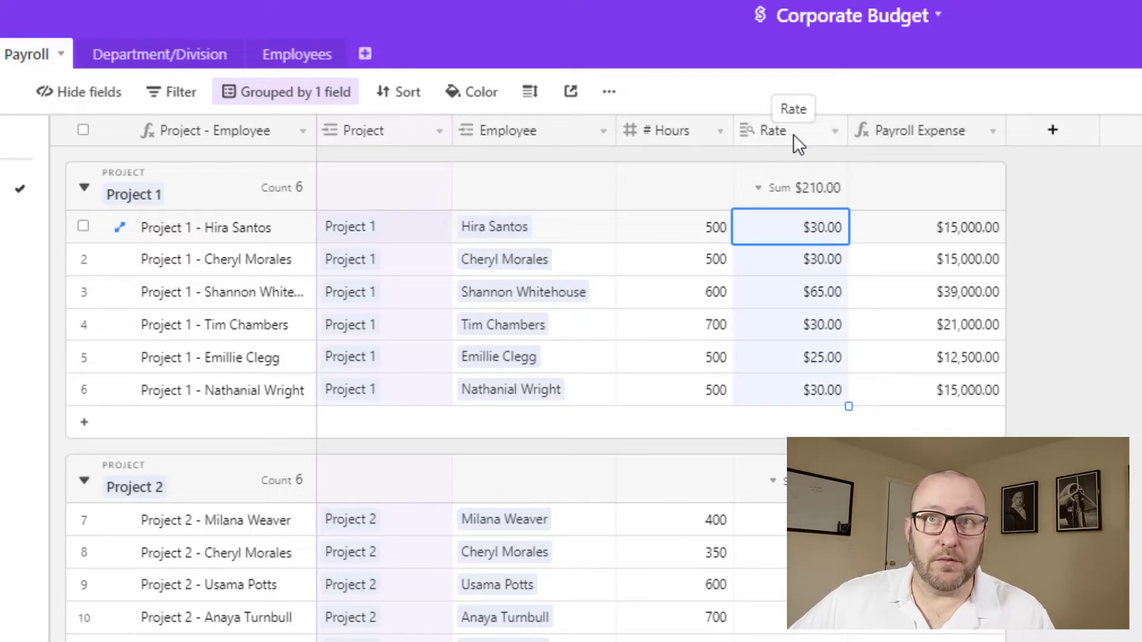
click(927, 226)
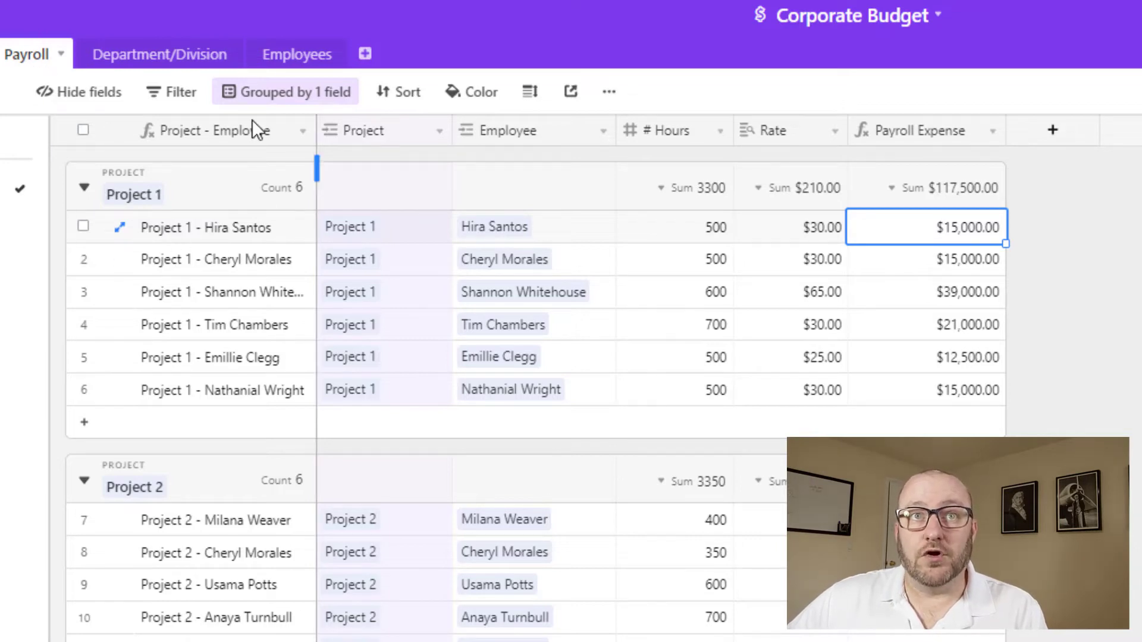
mouse_move(390, 273)
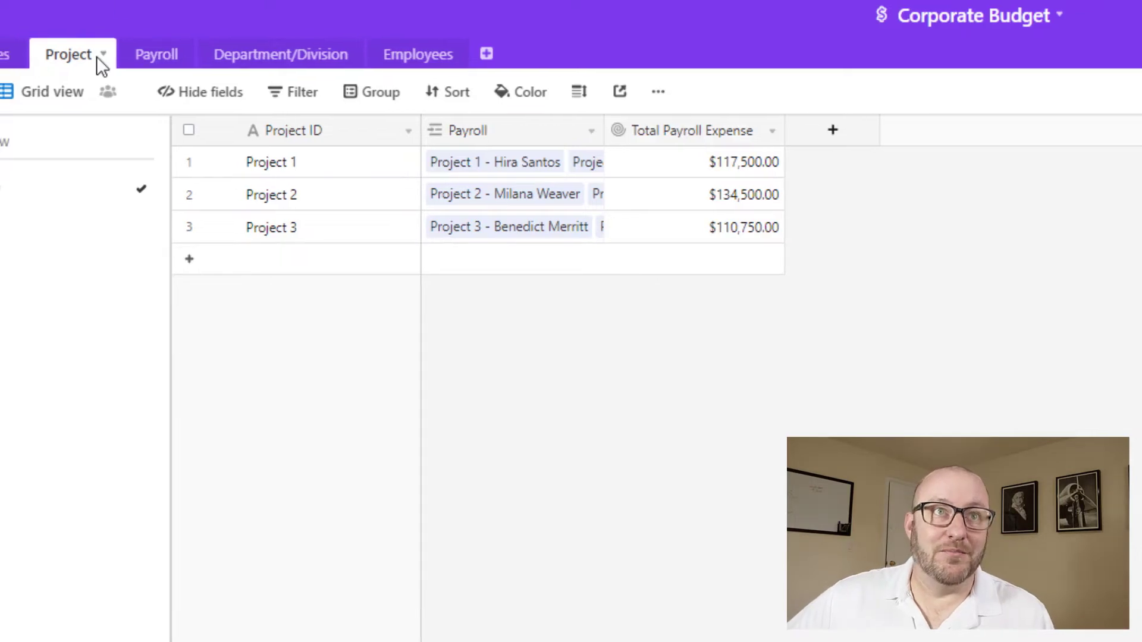
Step: Switch to the expenses table and select the first payroll expense's description
click(73, 54)
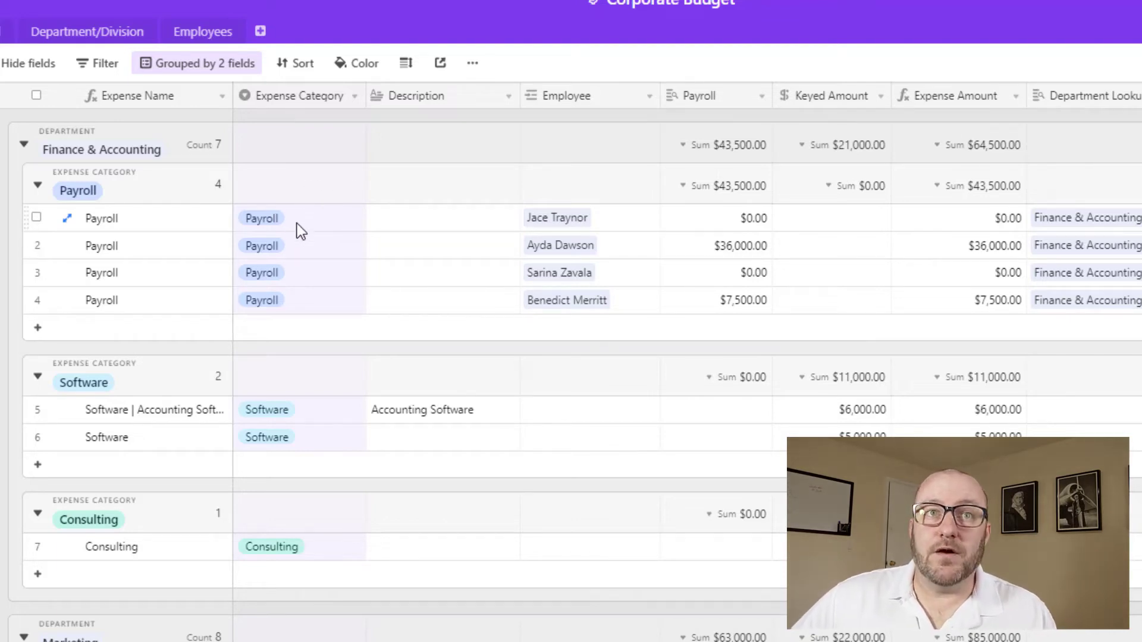
click(261, 217)
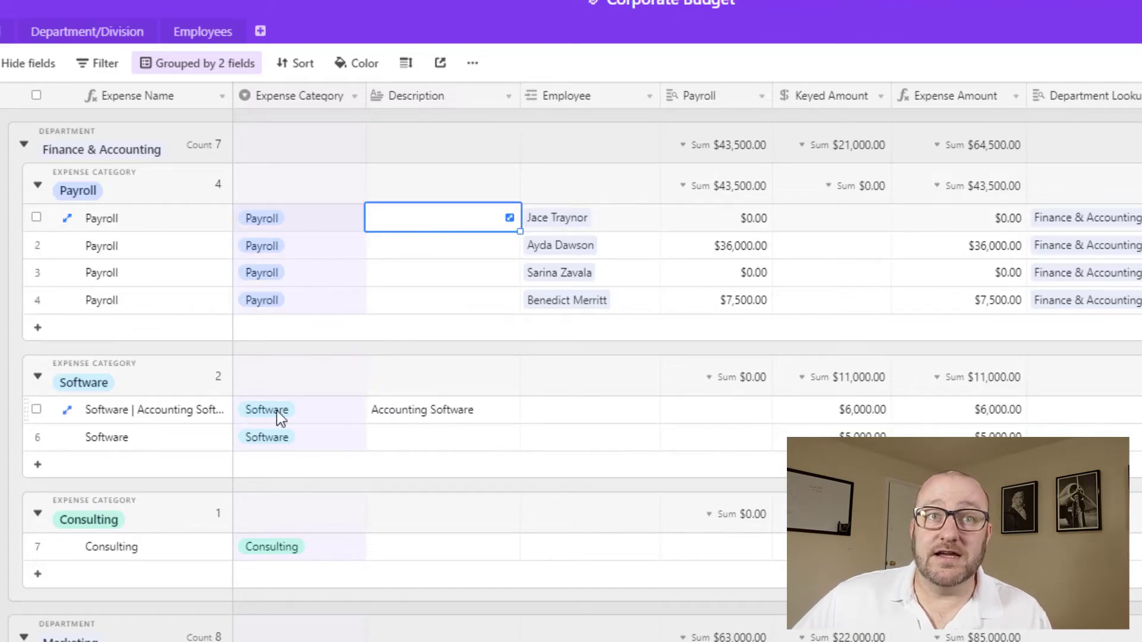
Step: Enter 'Credit Card Fees' as the second Software expense's description
click(442, 438)
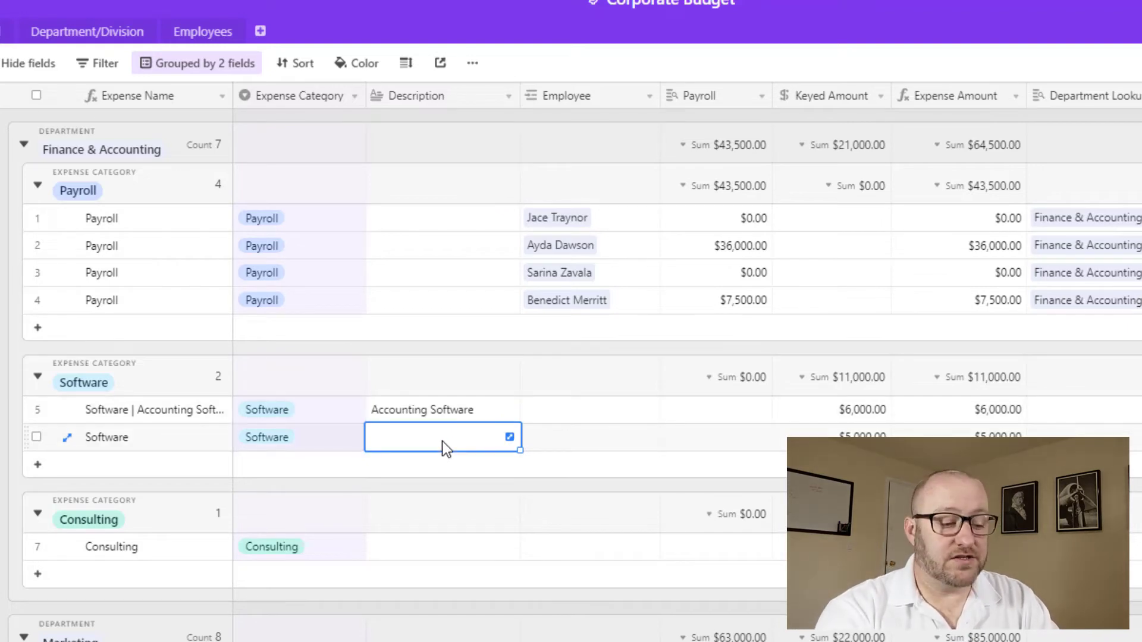
text(Credit Card Fees)
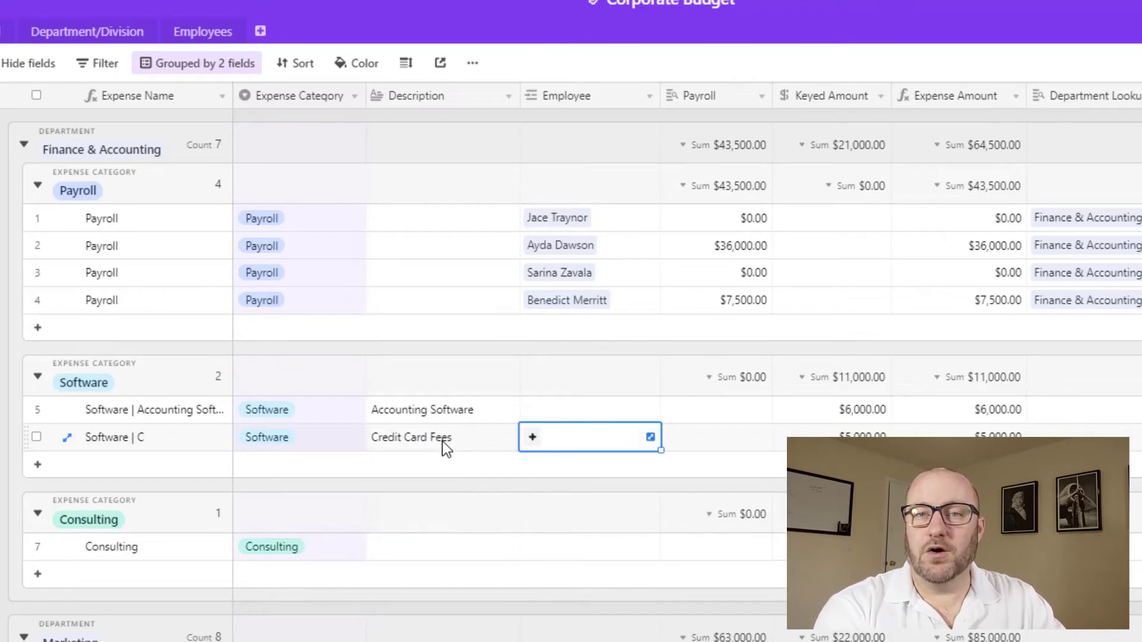
text(r)
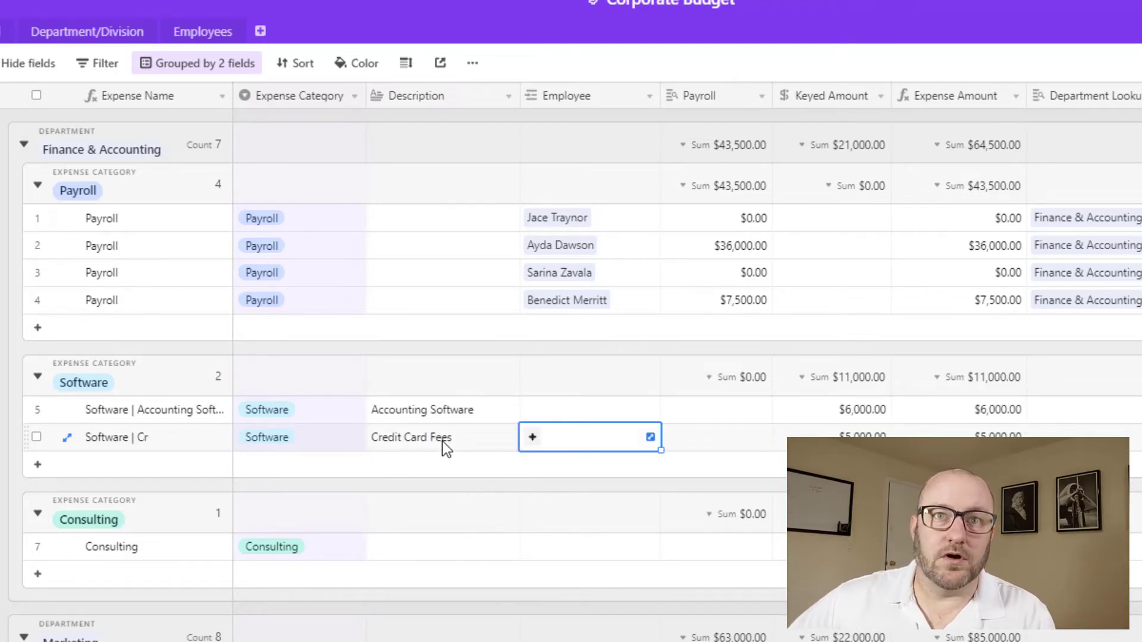
click(411, 438)
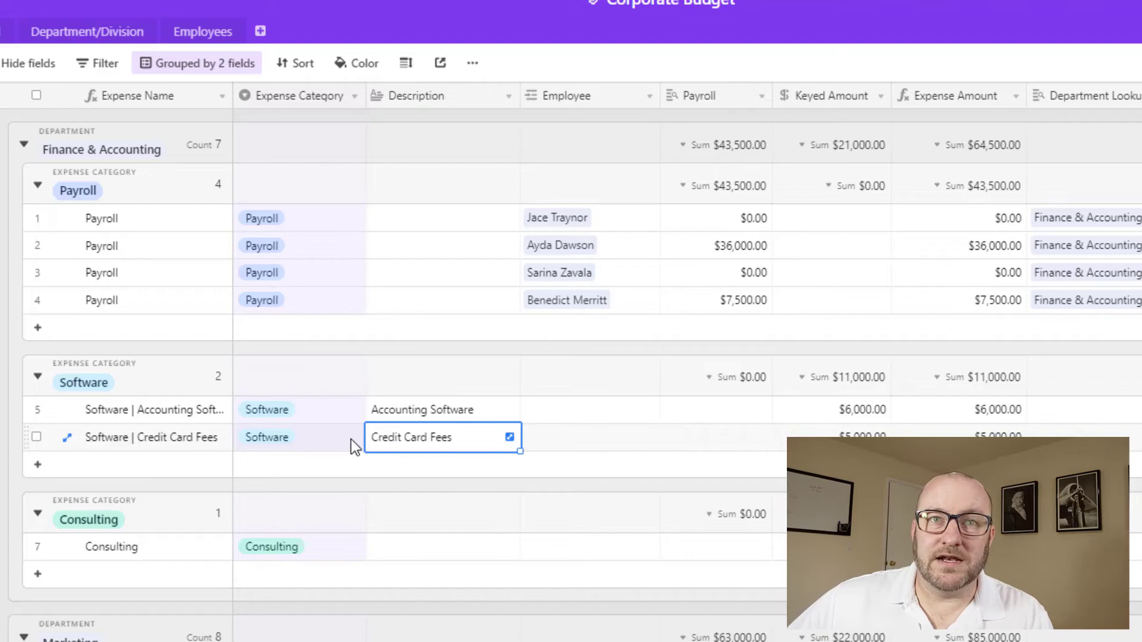
mouse_move(579, 100)
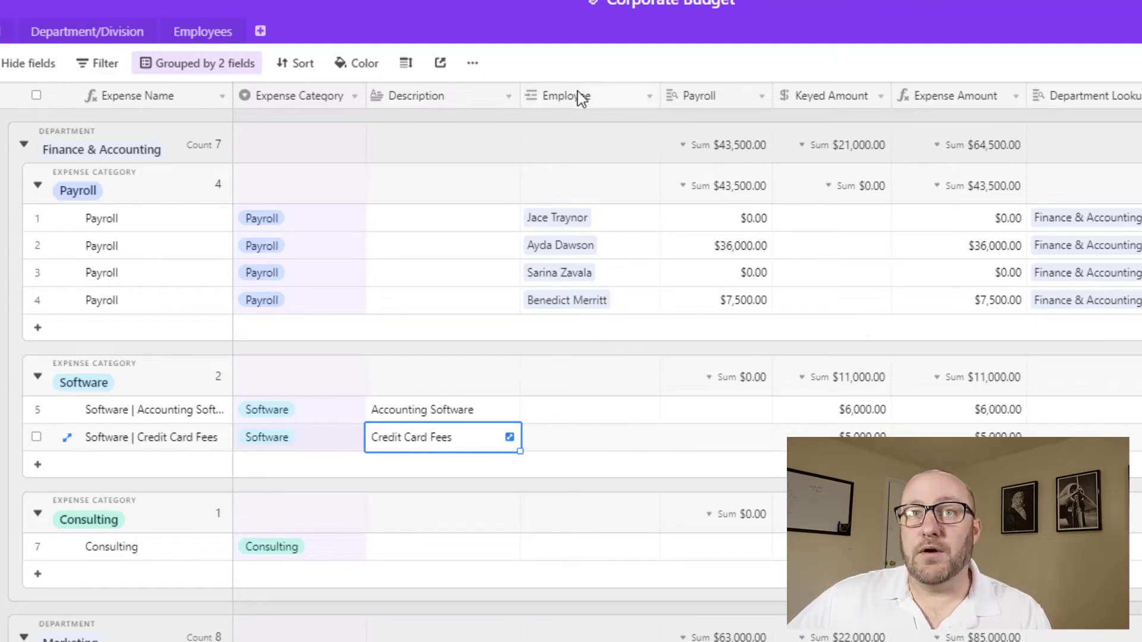
mouse_move(583, 254)
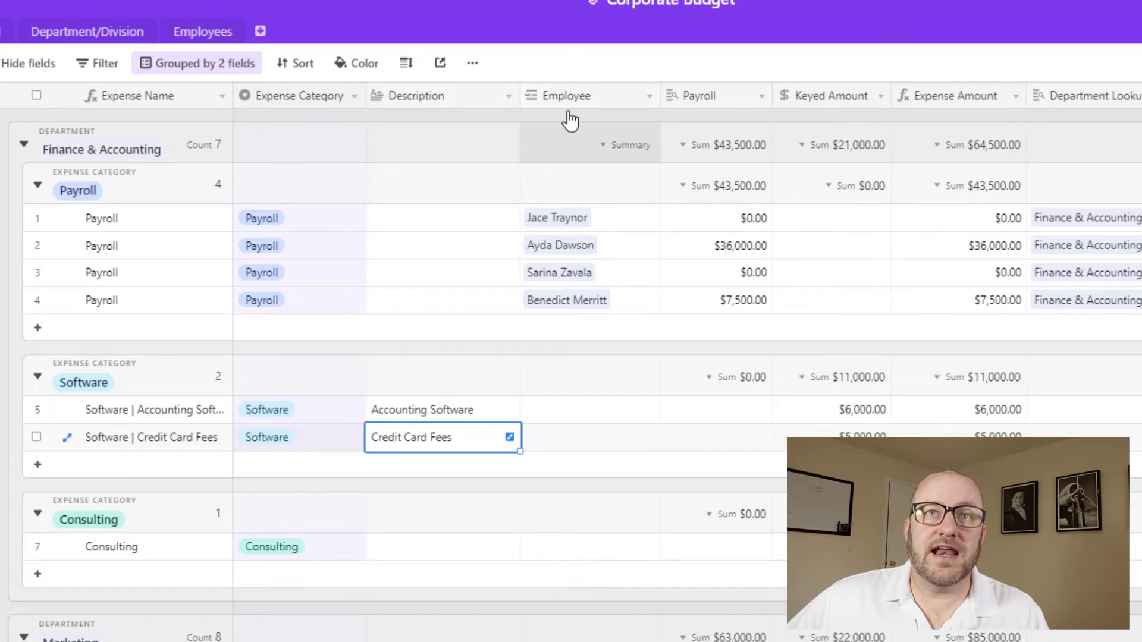
mouse_move(592, 233)
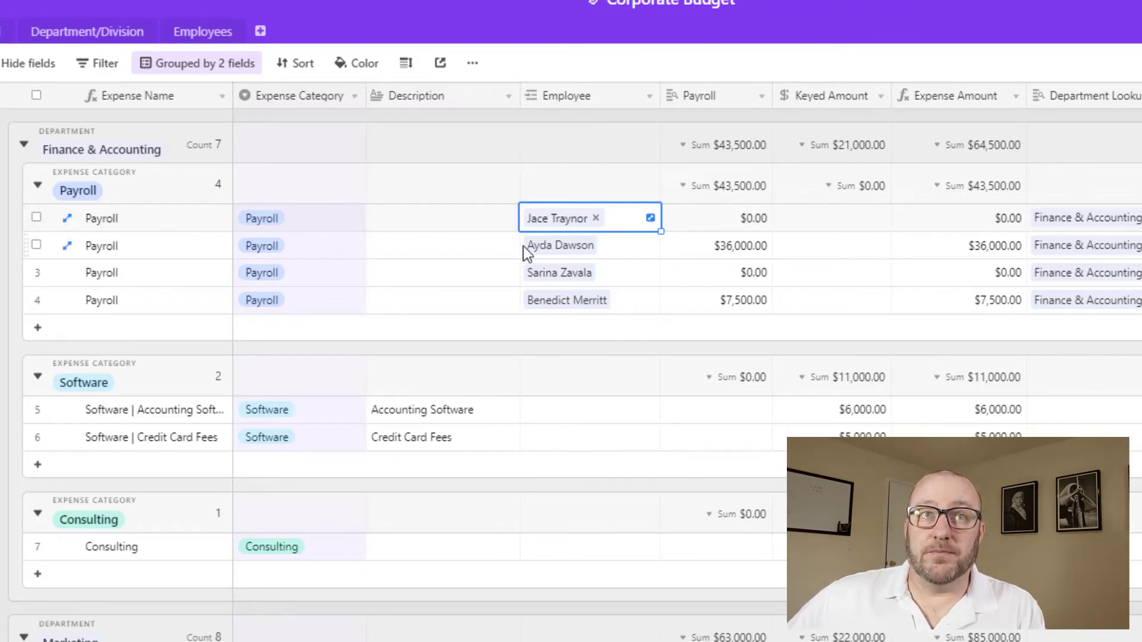
mouse_move(713, 231)
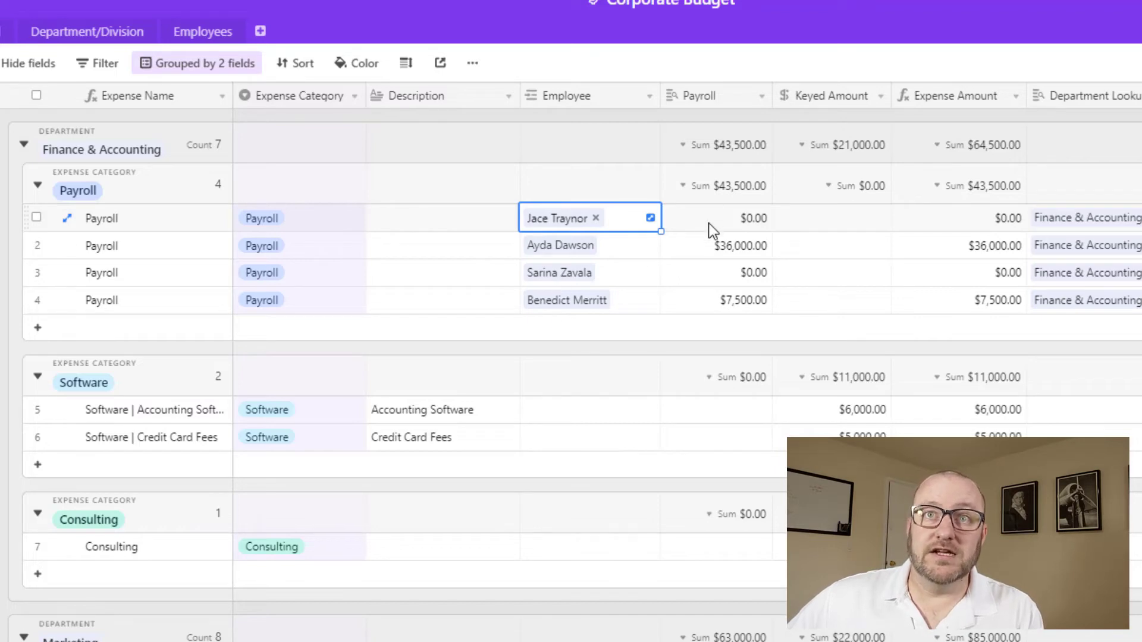
mouse_move(724, 108)
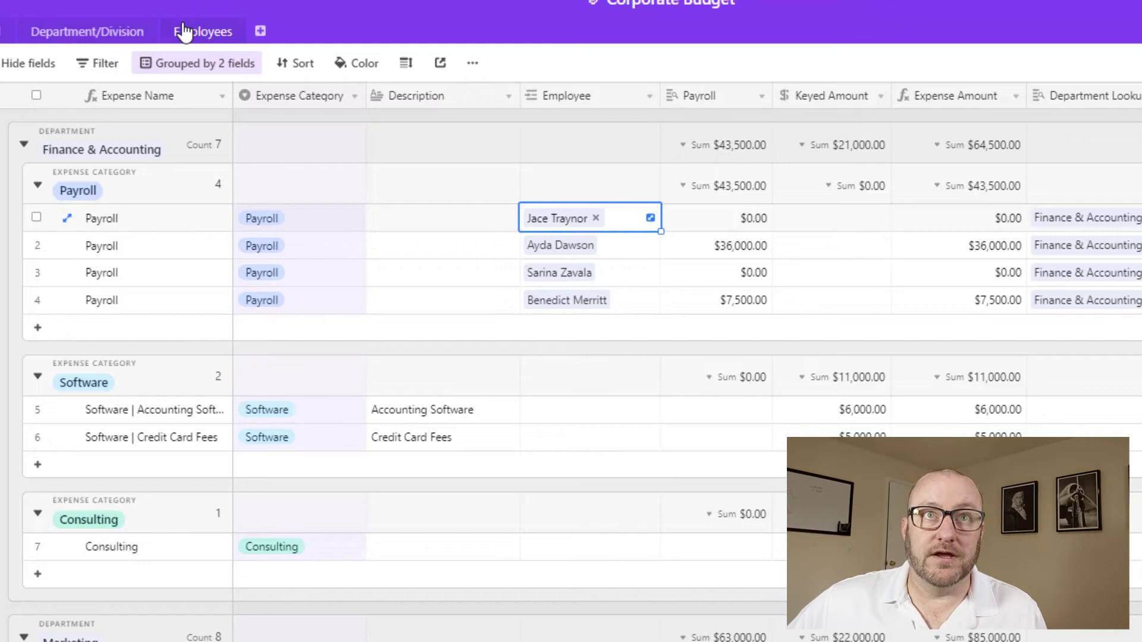
click(202, 32)
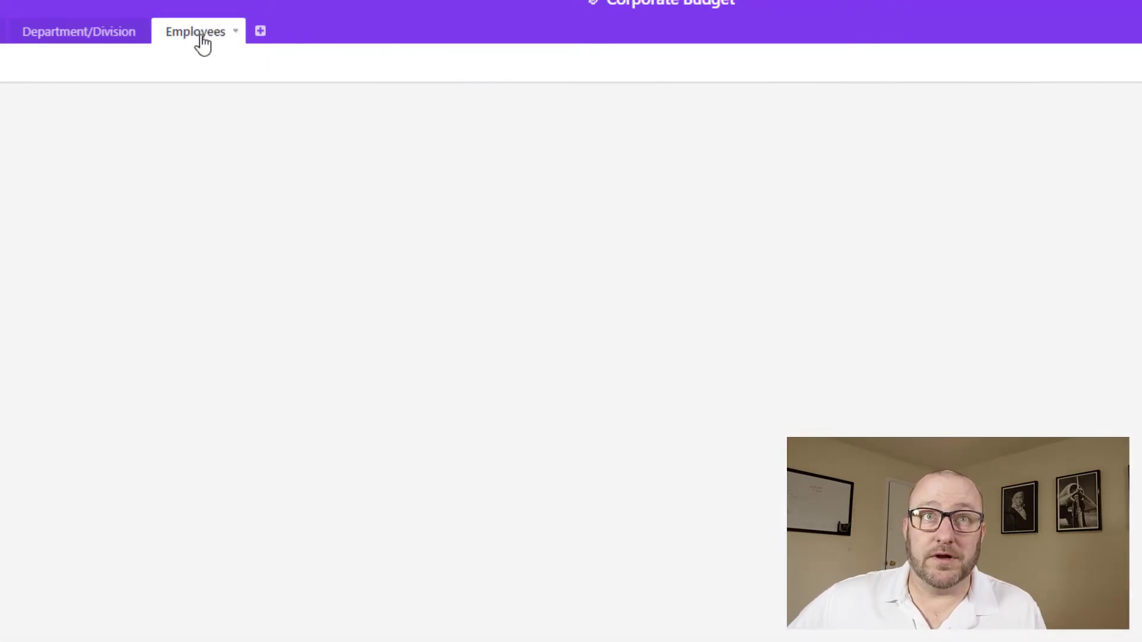
click(195, 31)
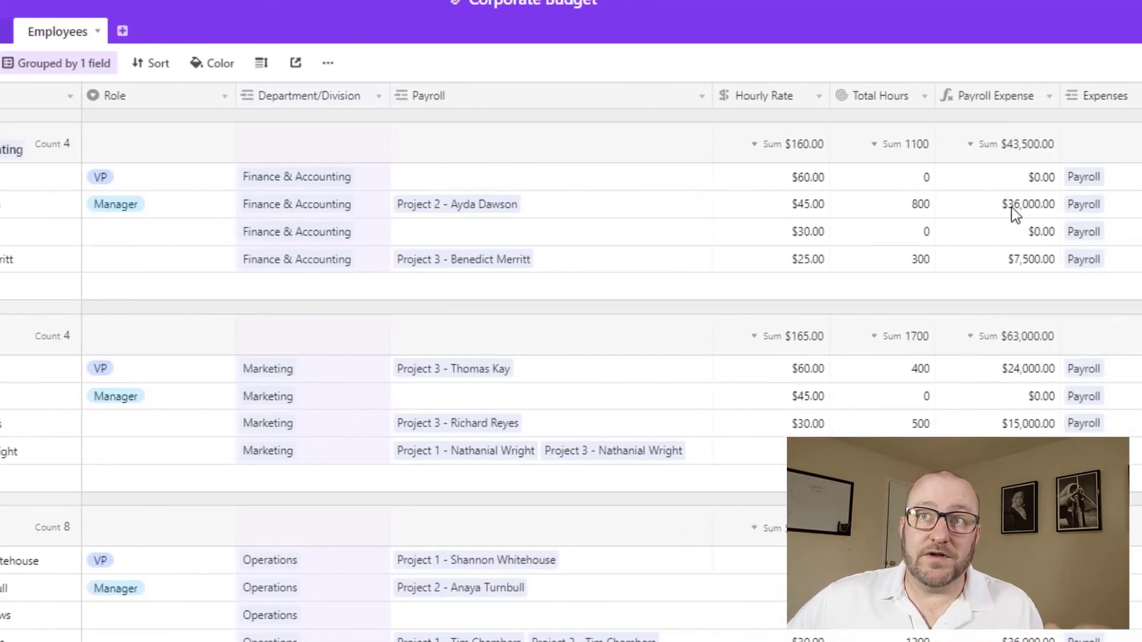
click(1012, 204)
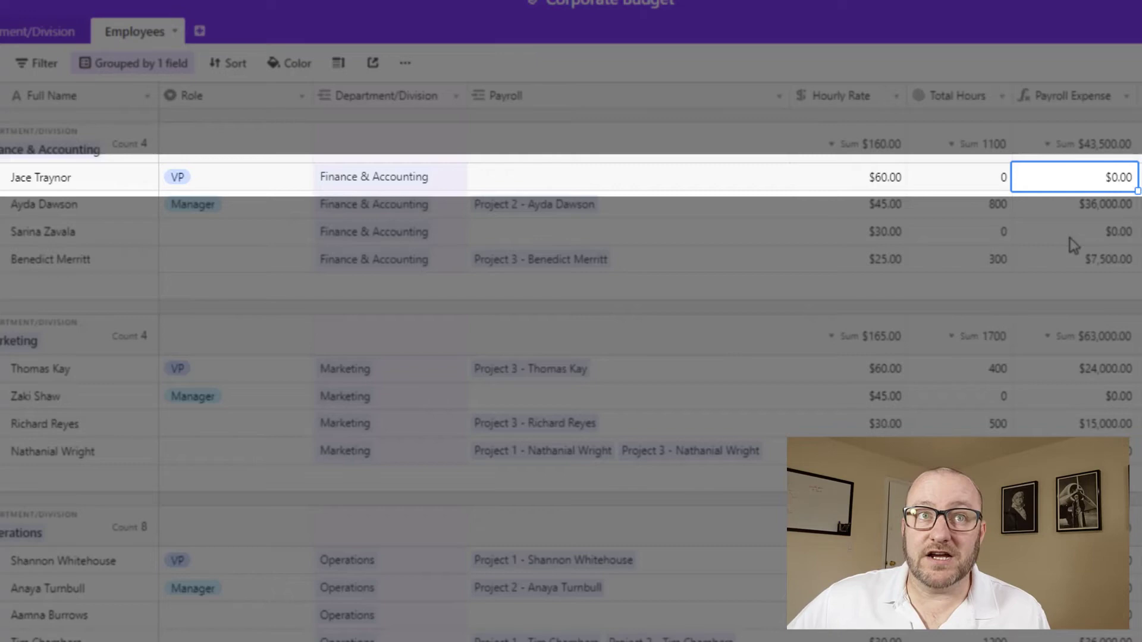
click(1073, 232)
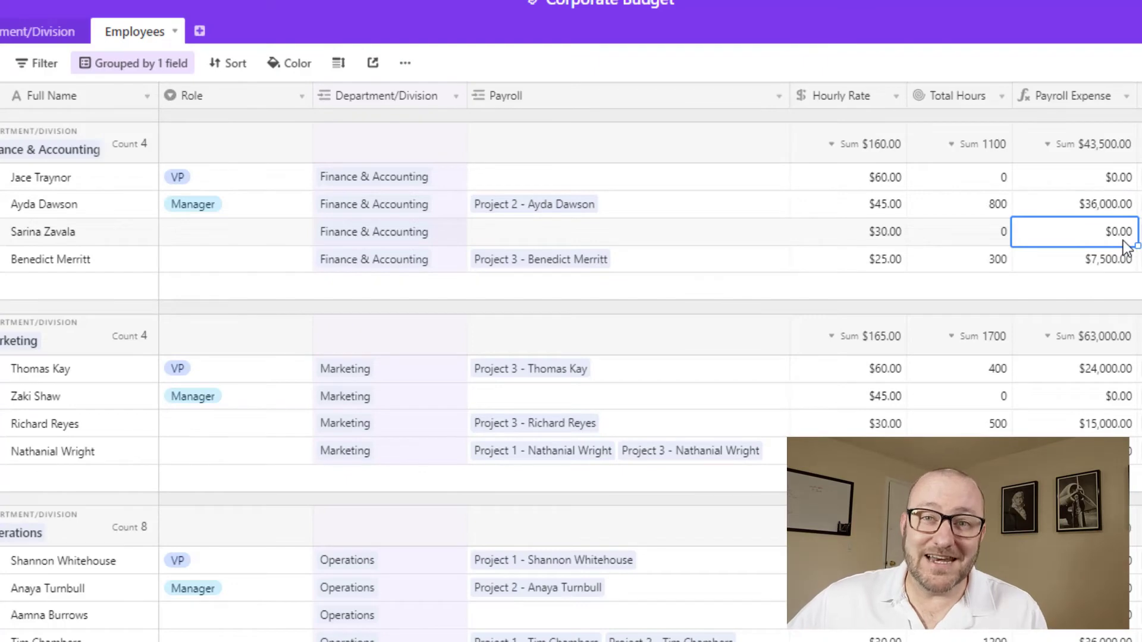
mouse_move(983, 217)
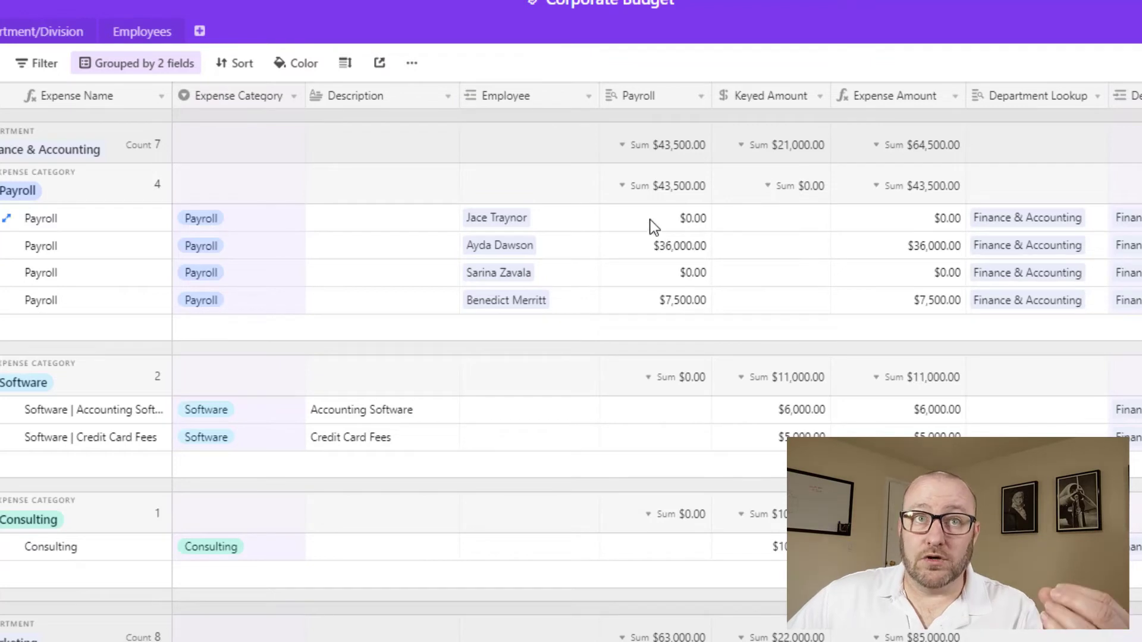
Step: Compare payroll and keyed amounts across expenses, then view the Expense Amount field's formula
click(655, 217)
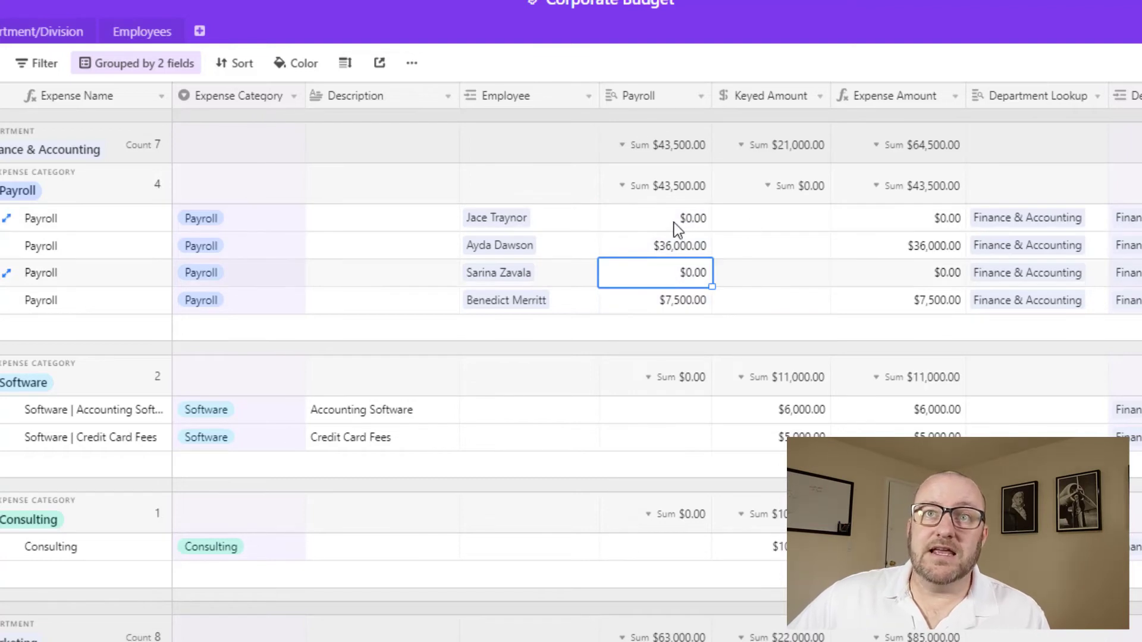
click(655, 217)
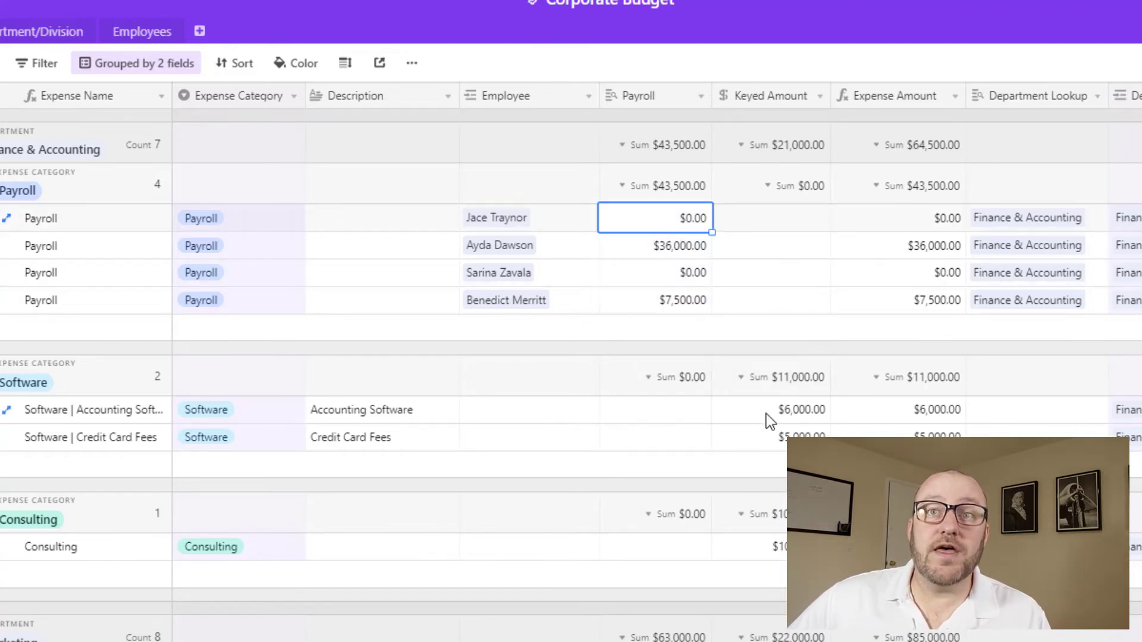
click(771, 410)
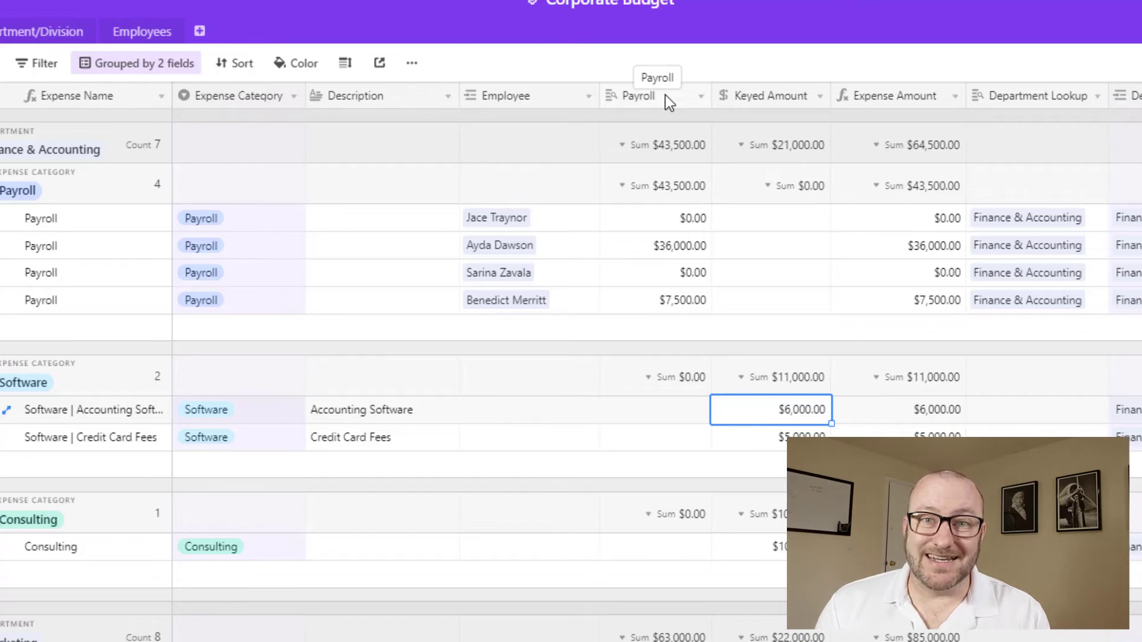
mouse_move(668, 261)
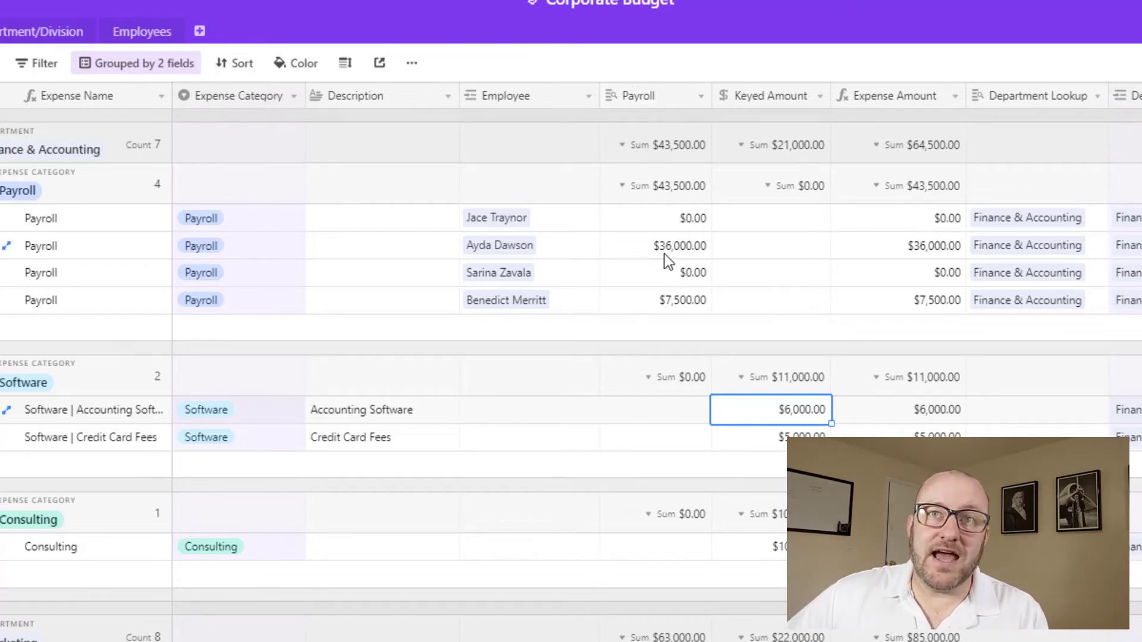
click(653, 246)
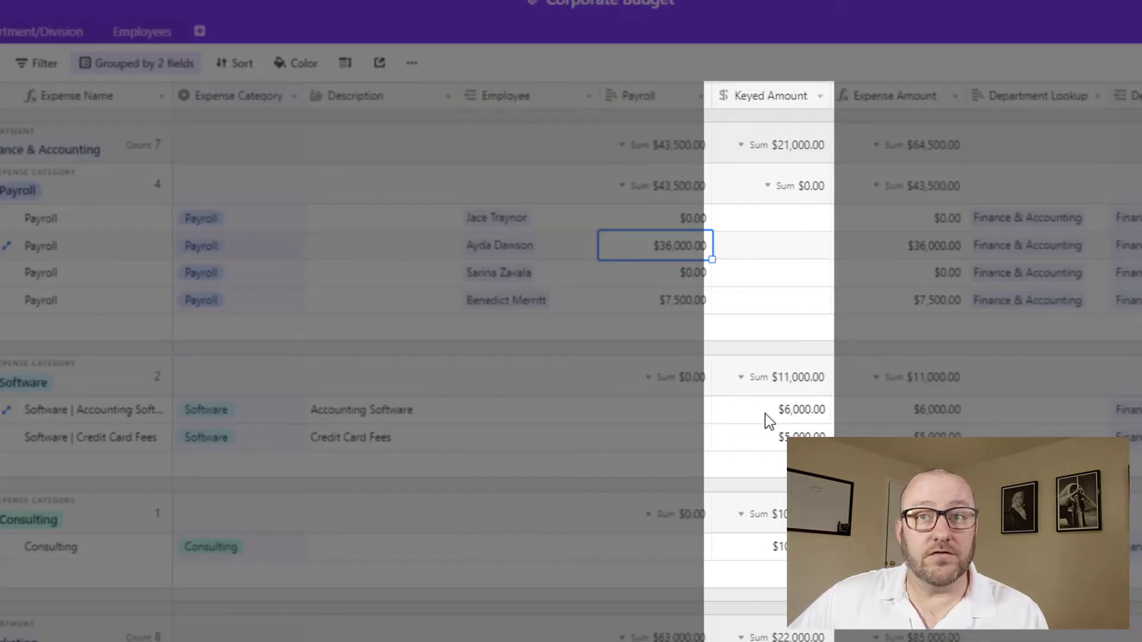
click(769, 438)
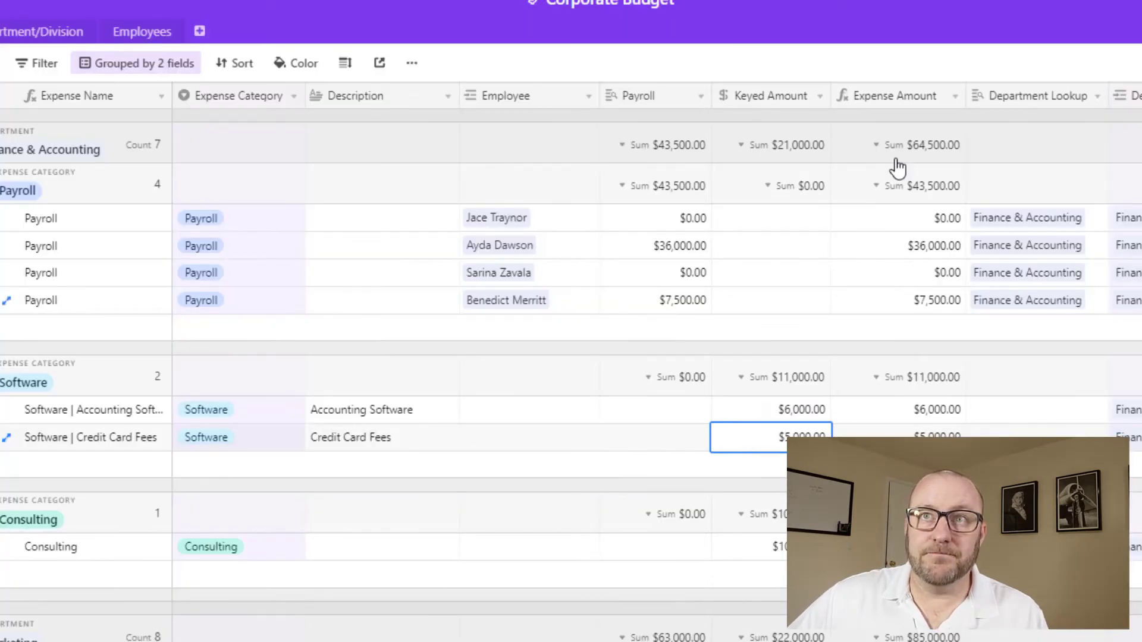
mouse_move(902, 95)
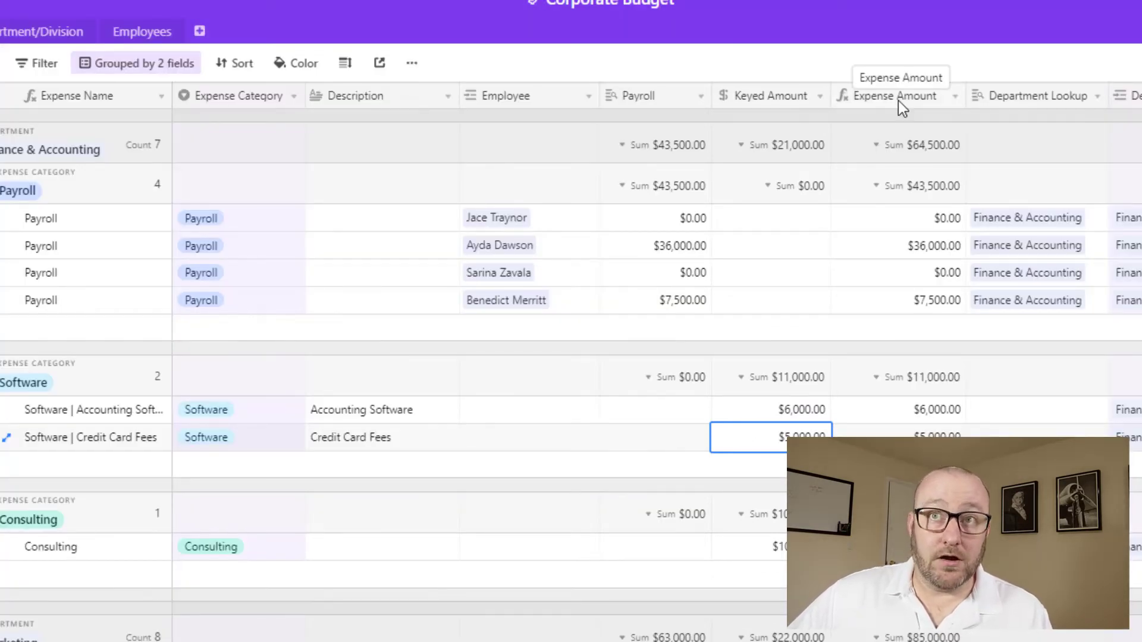
click(895, 95)
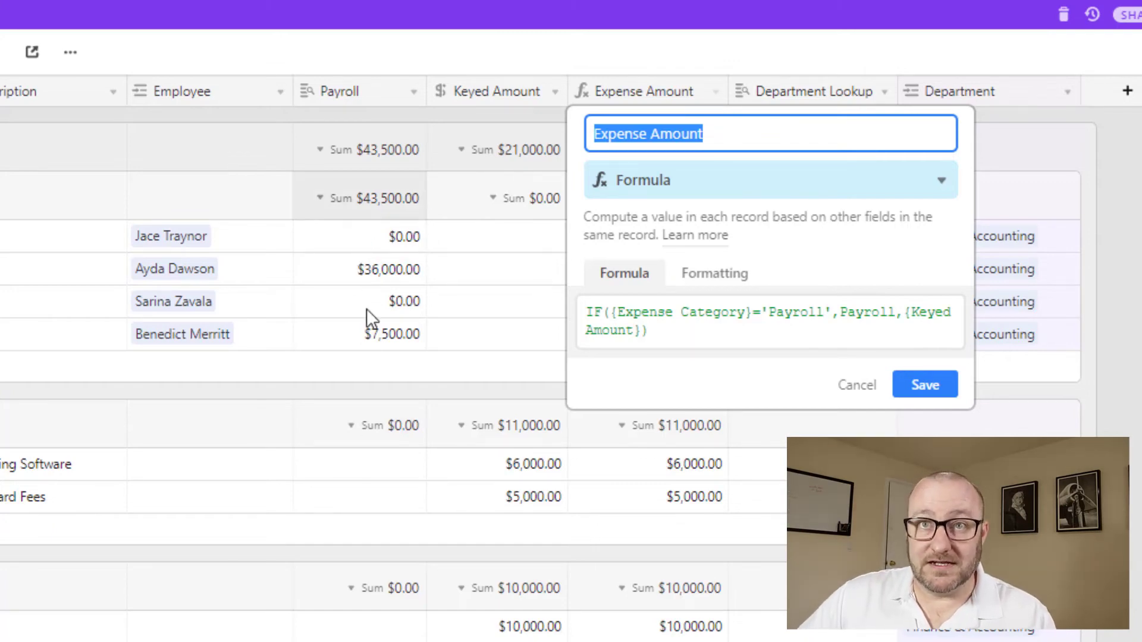
mouse_move(539, 327)
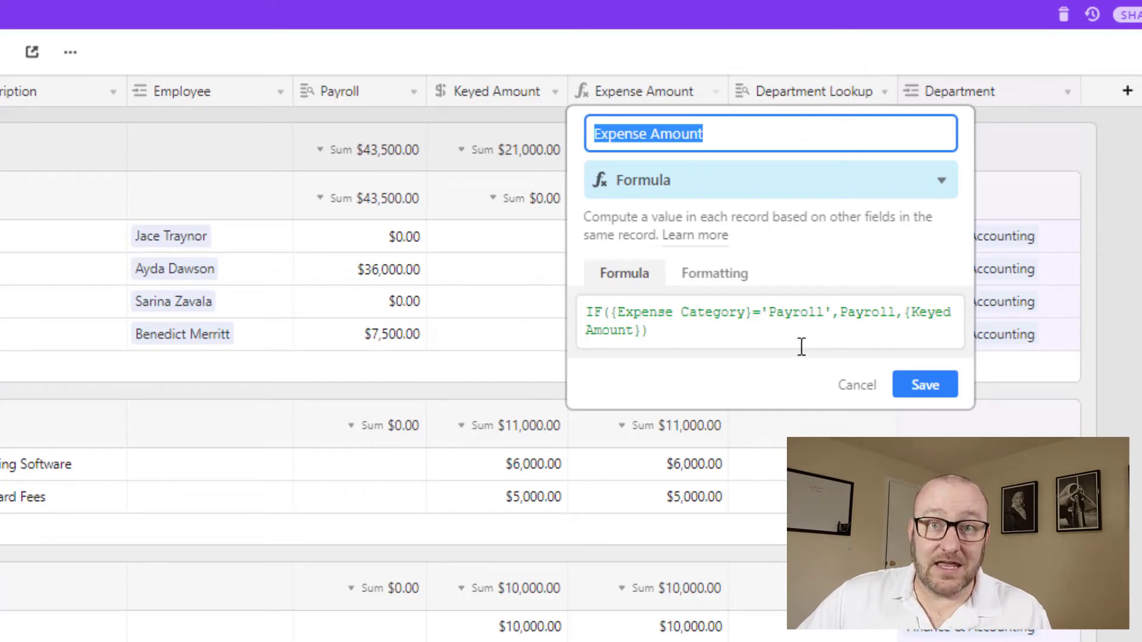
Step: Cancel the formula editor and point out a payroll row's linked employee and department lookup
click(925, 385)
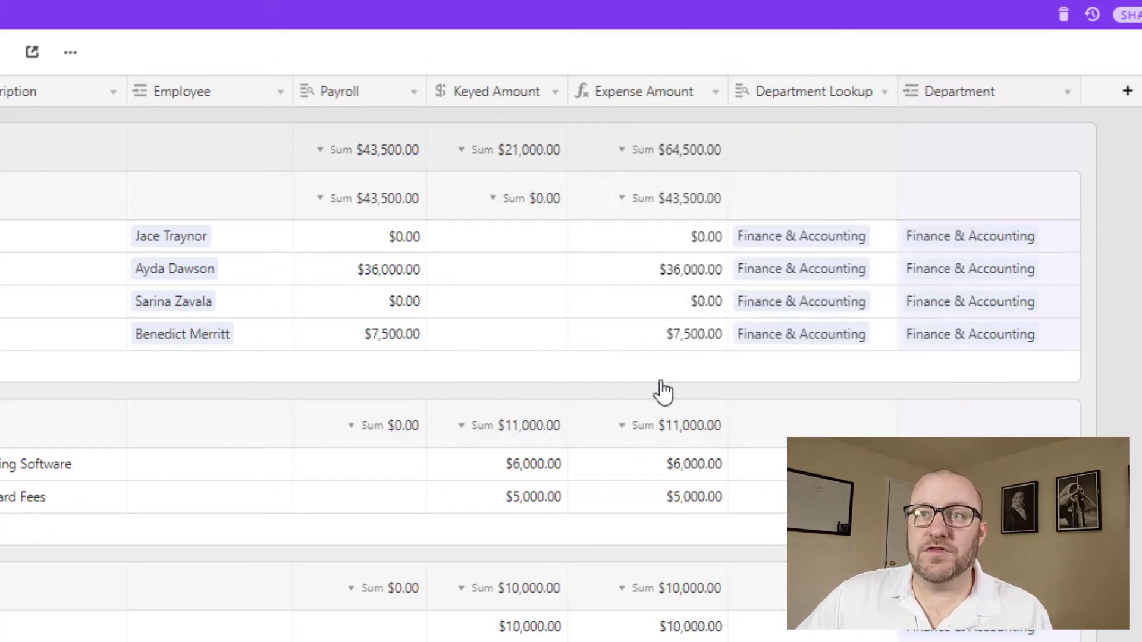
mouse_move(655, 86)
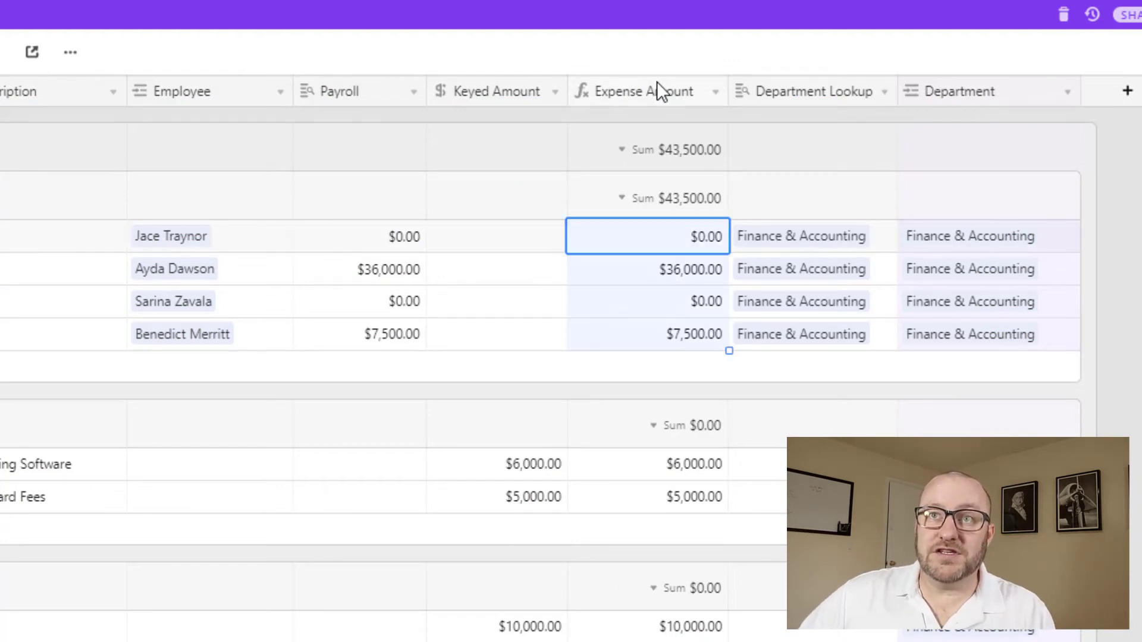
mouse_move(656, 92)
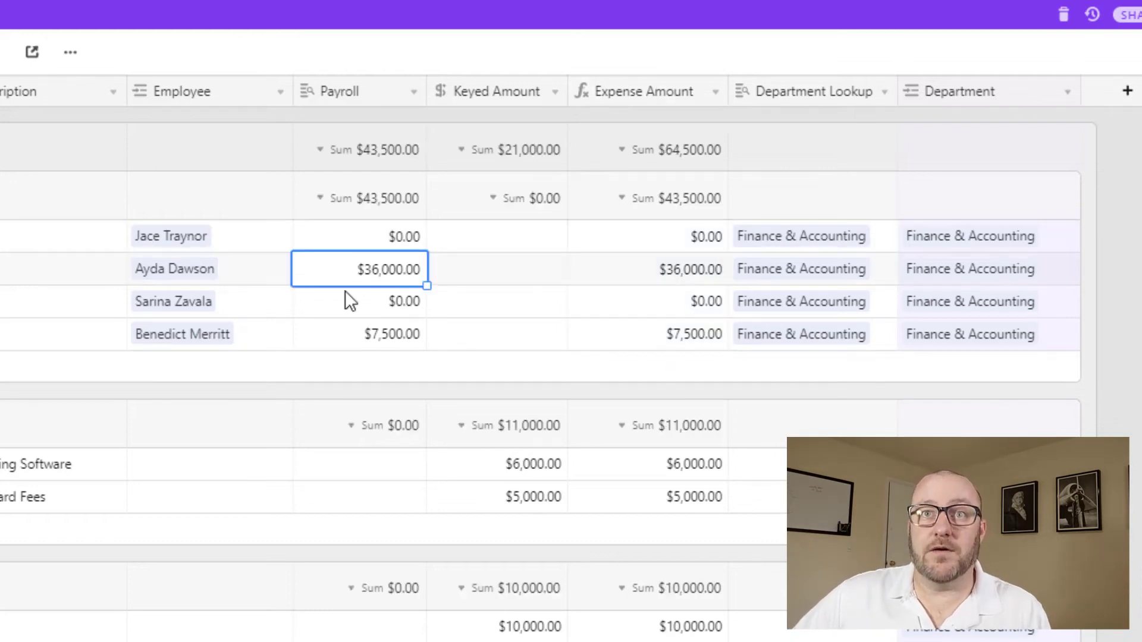
mouse_move(477, 193)
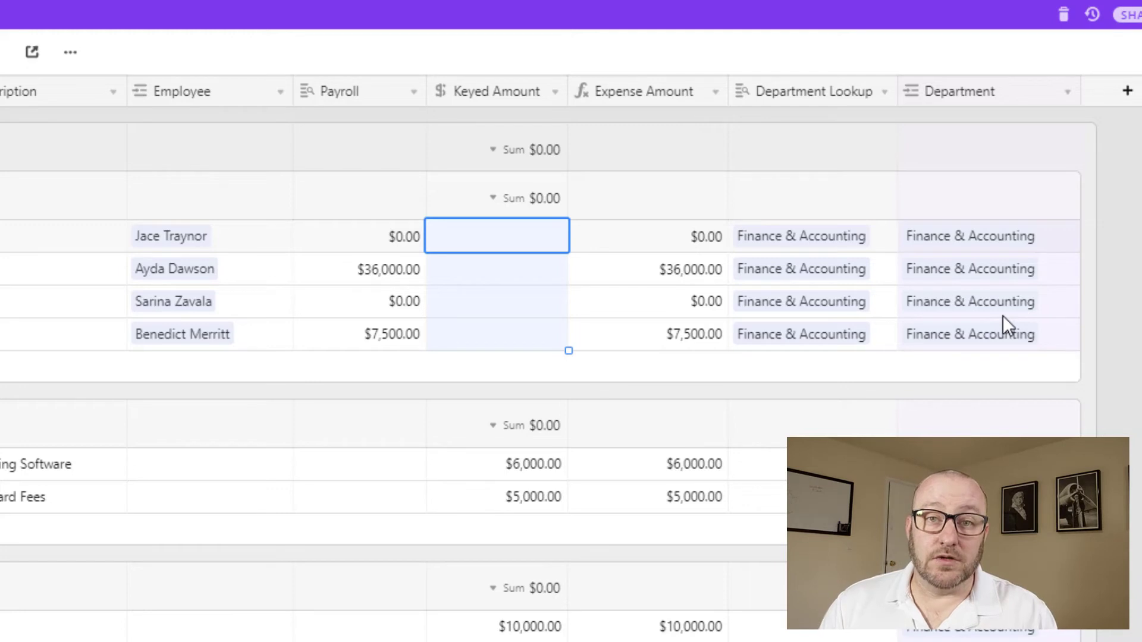
mouse_move(815, 286)
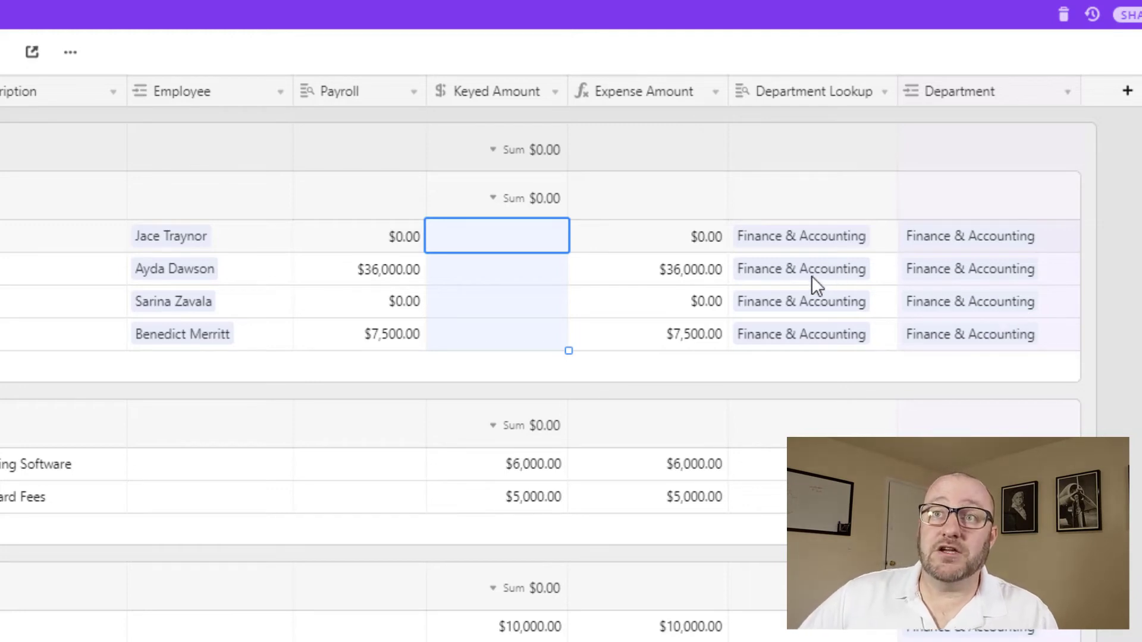
click(969, 269)
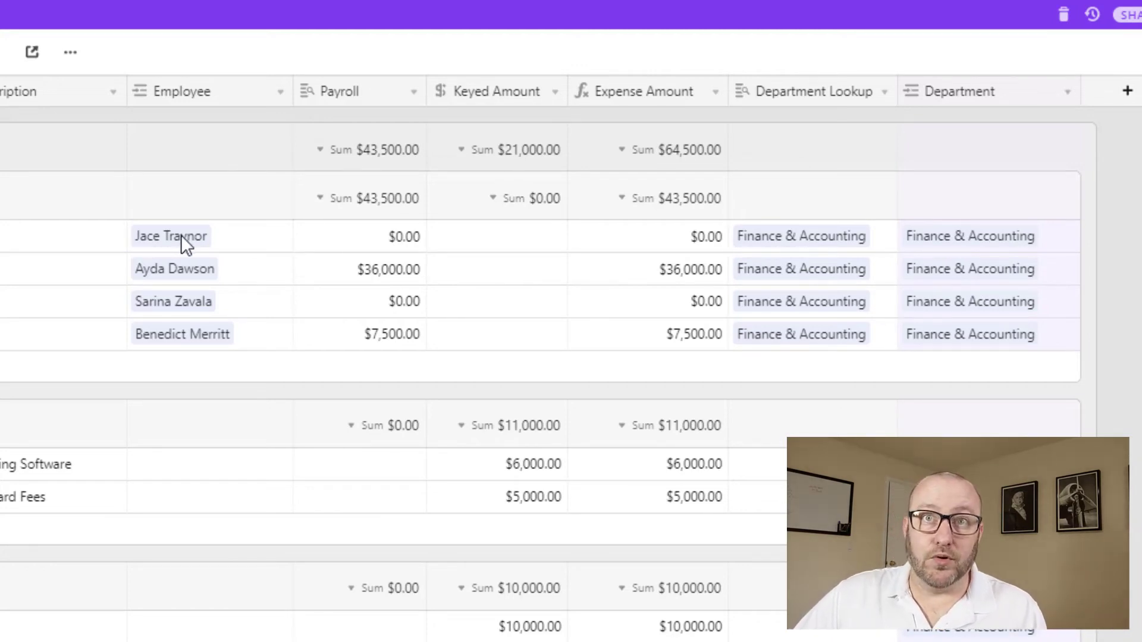
click(171, 236)
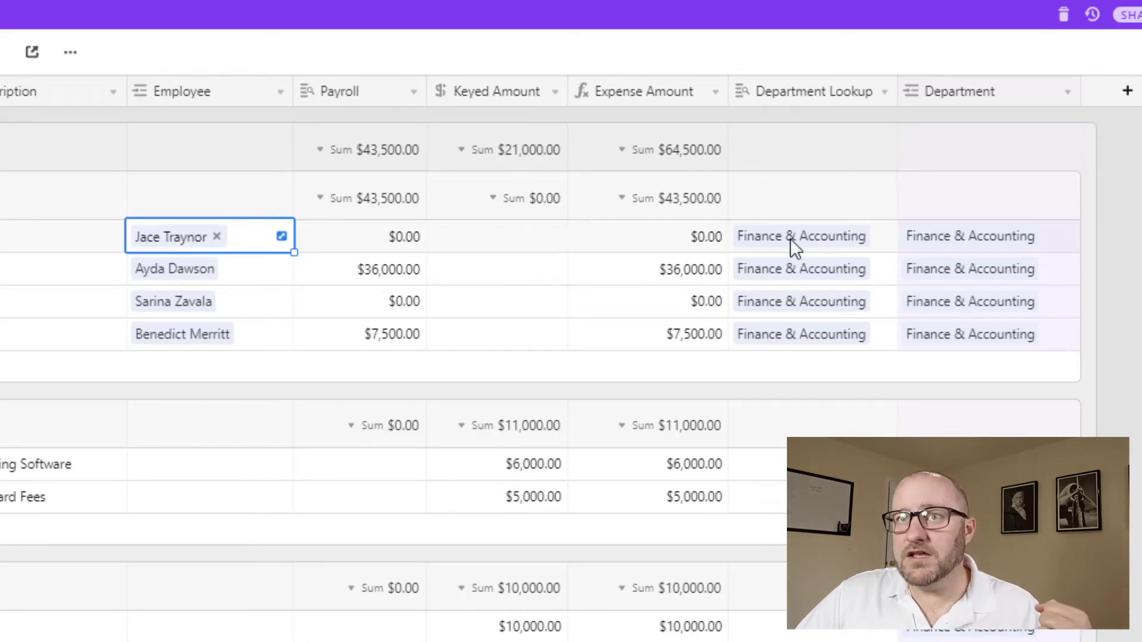
click(802, 236)
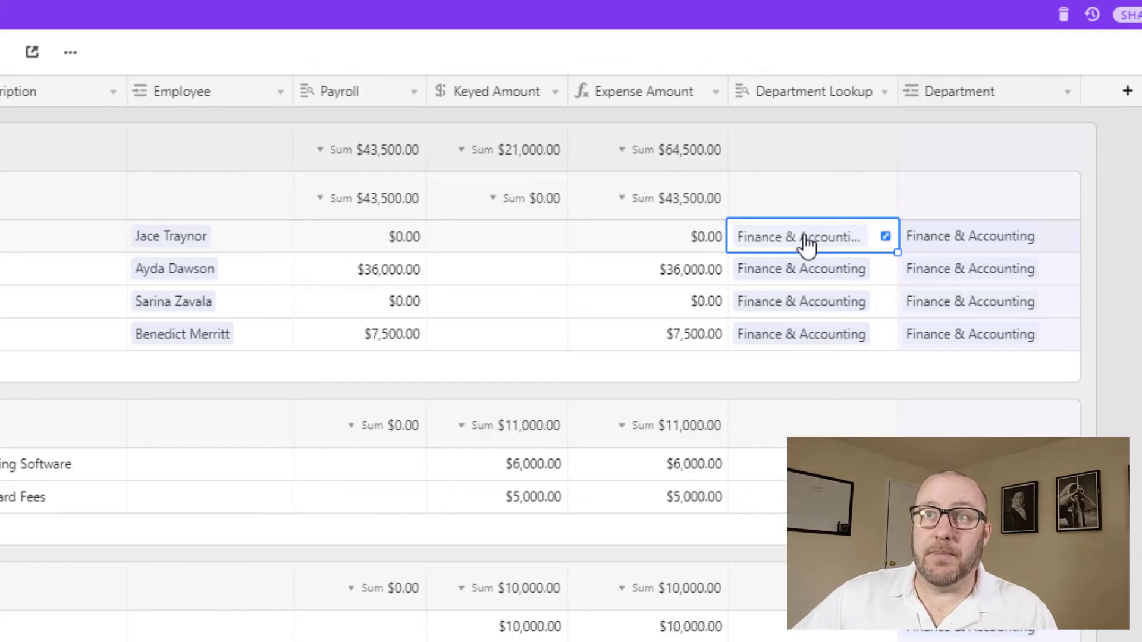
mouse_move(984, 251)
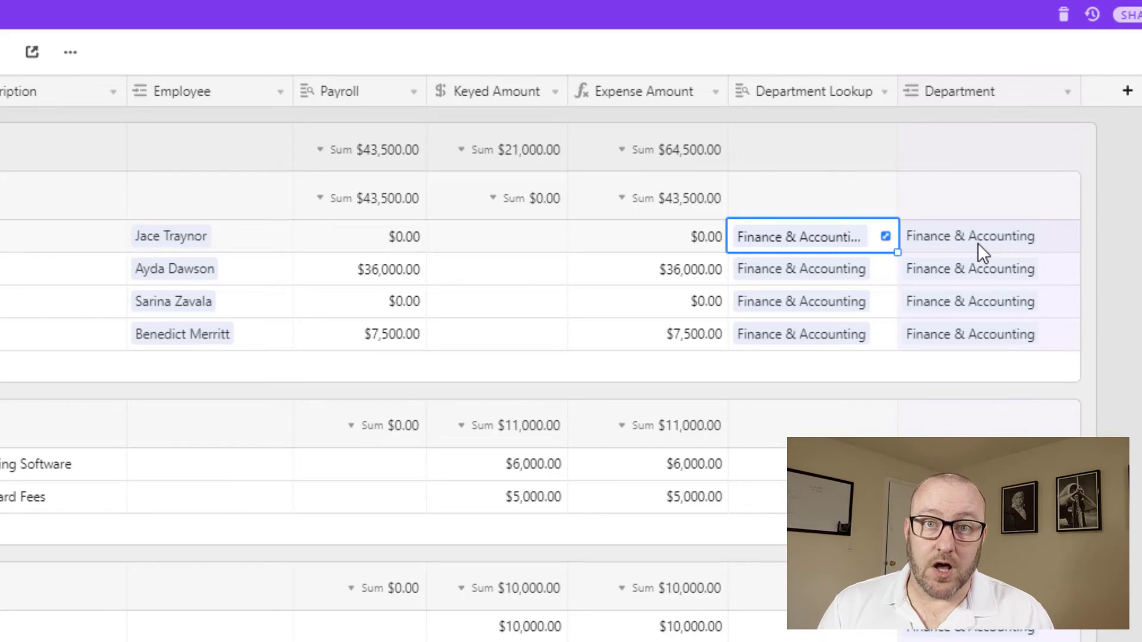
mouse_move(860, 364)
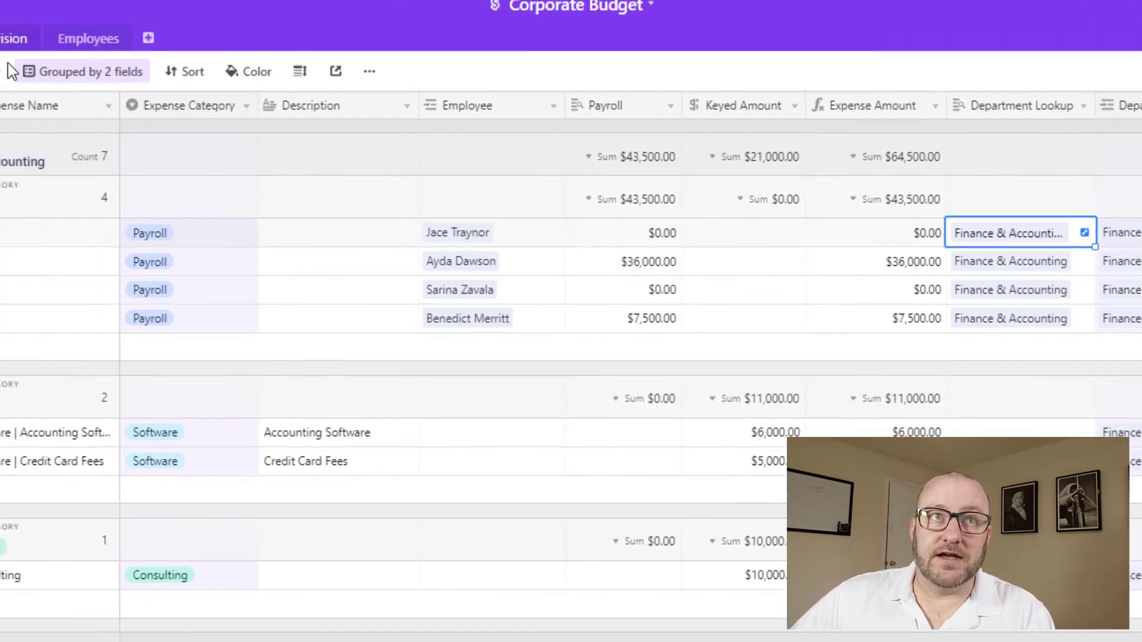
click(51, 45)
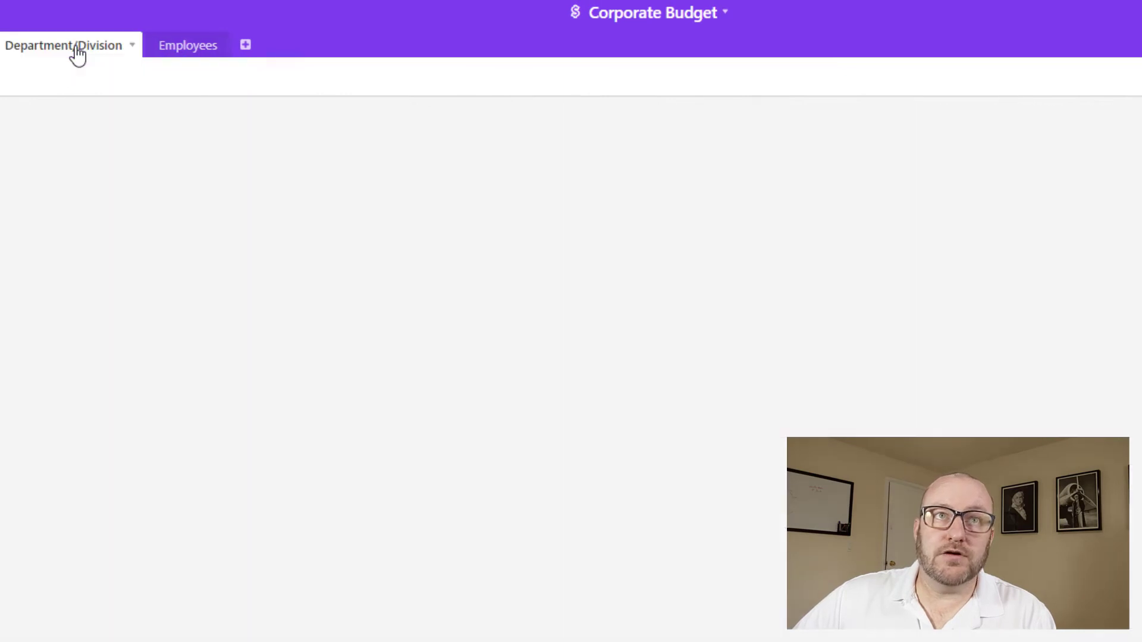
click(63, 45)
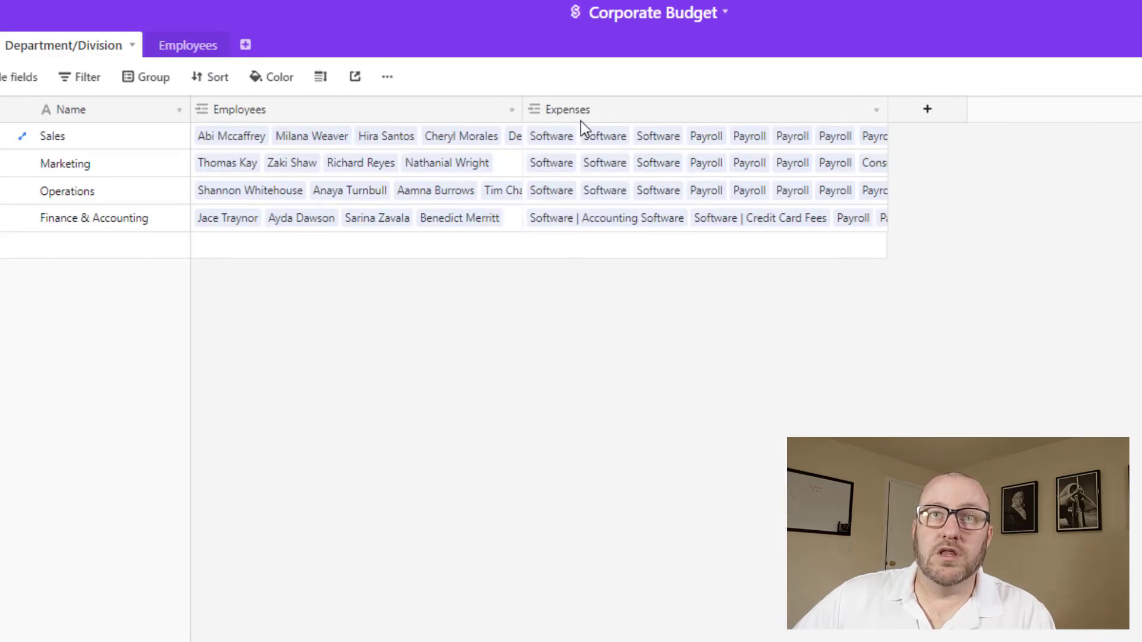
mouse_move(568, 109)
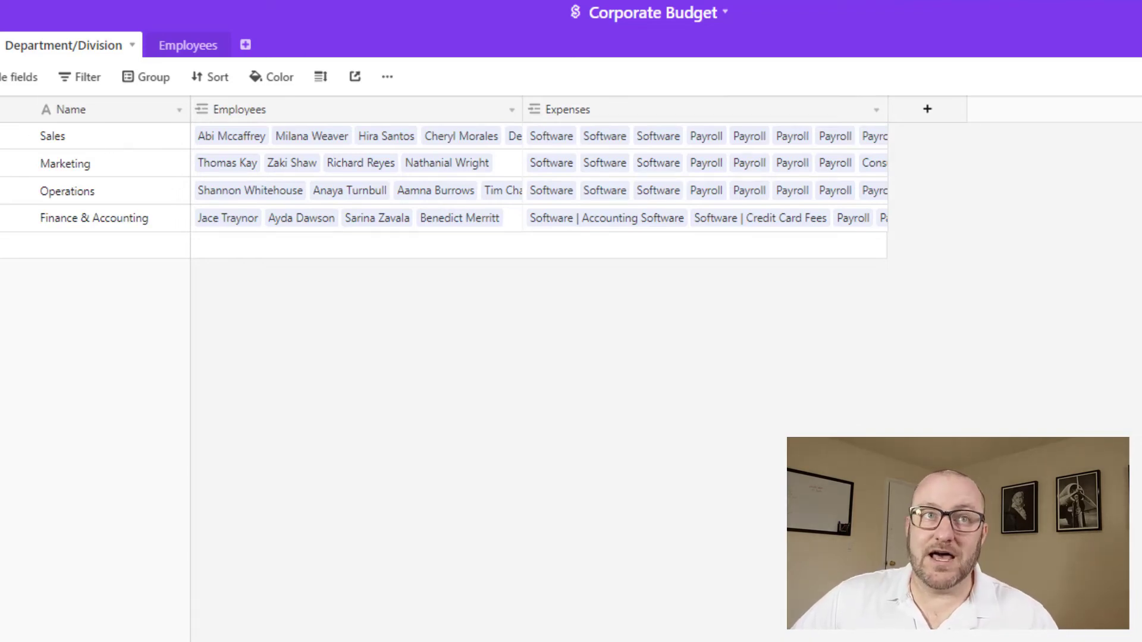
click(186, 45)
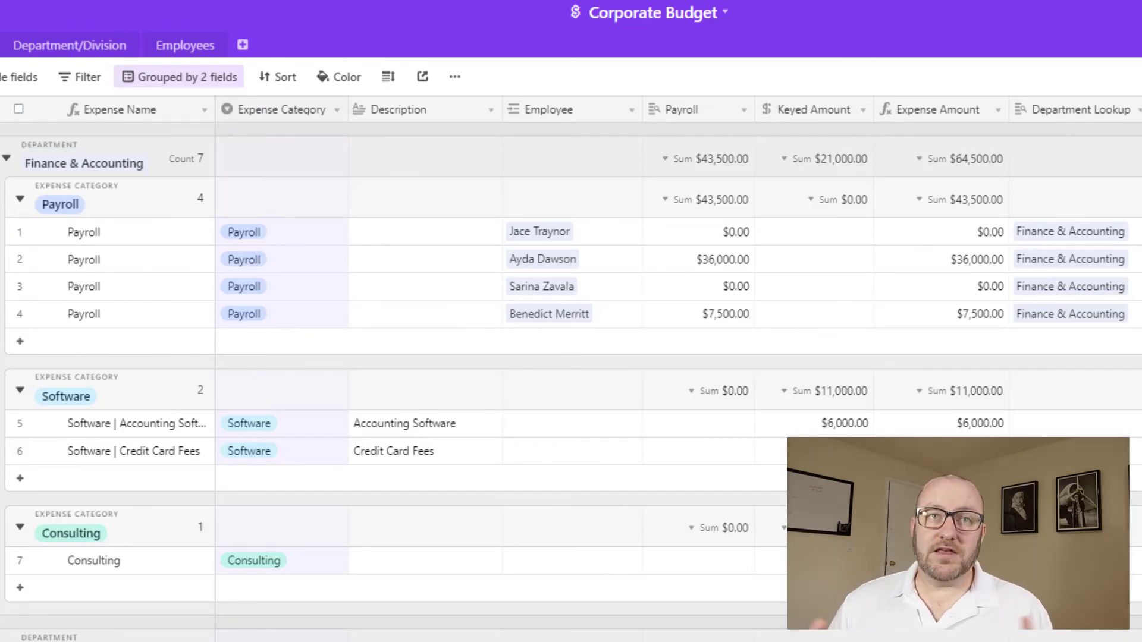
Step: Collapse the Finance & Accounting group and scroll down to Marketing's expenses
click(7, 159)
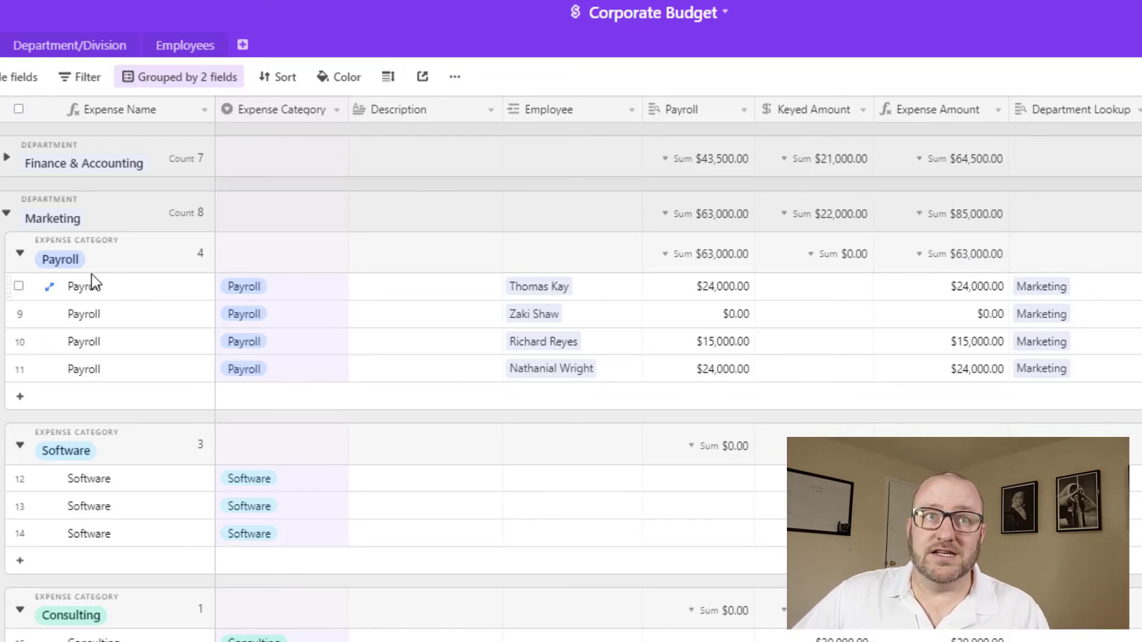
scroll(down, 3)
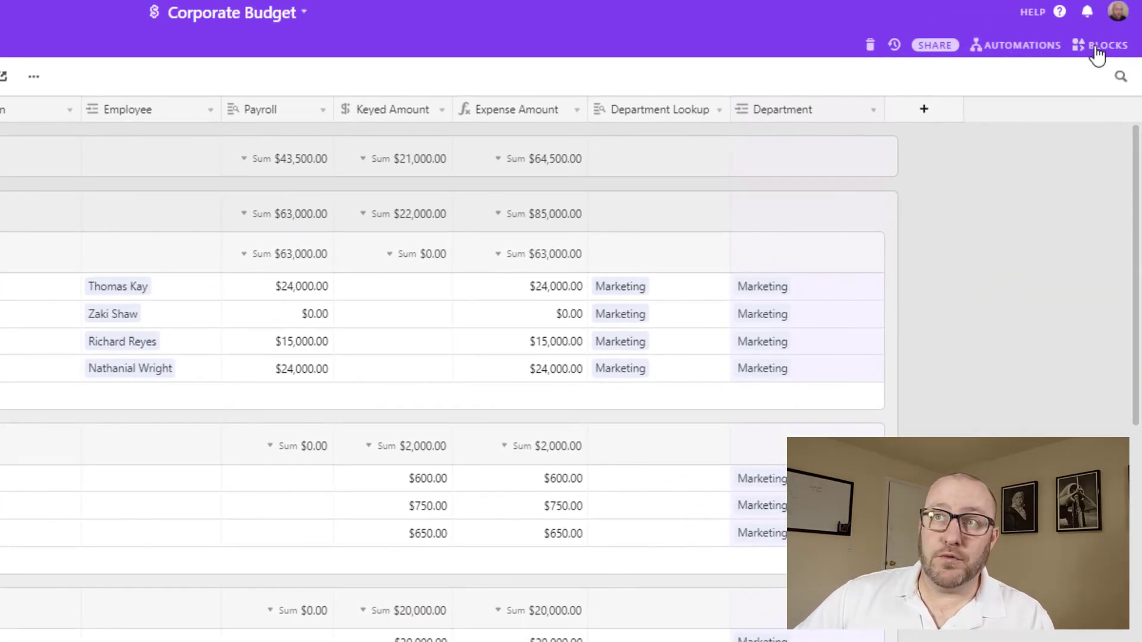
Step: Open Dashboard 1, view the Operations Dept charts, and move on to GAP Consulting's homepage
click(1106, 45)
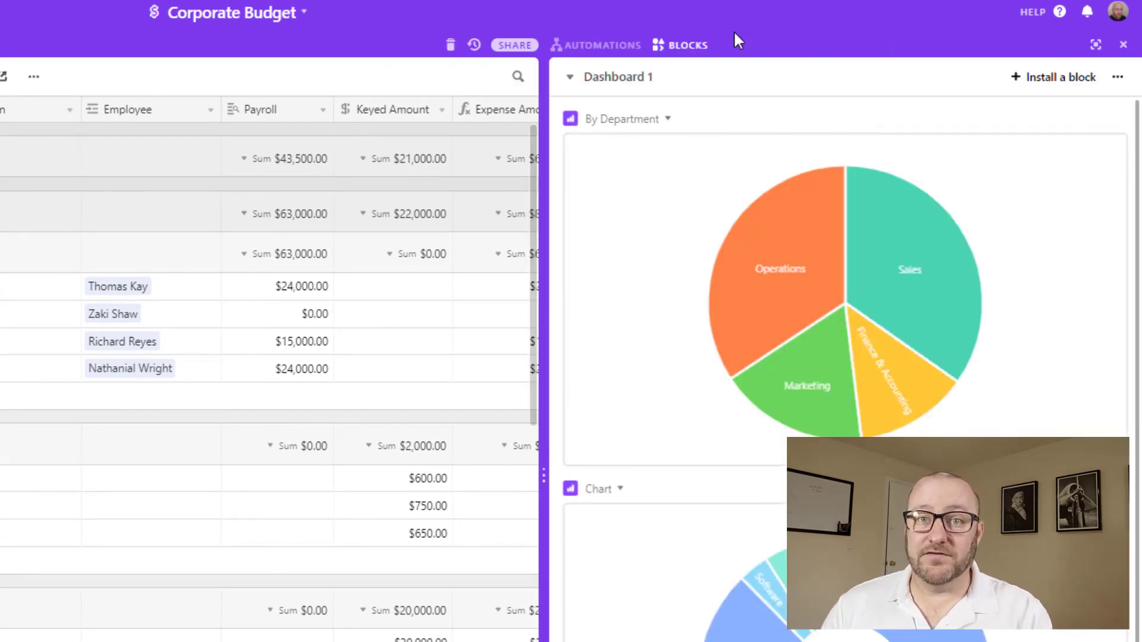
mouse_move(834, 261)
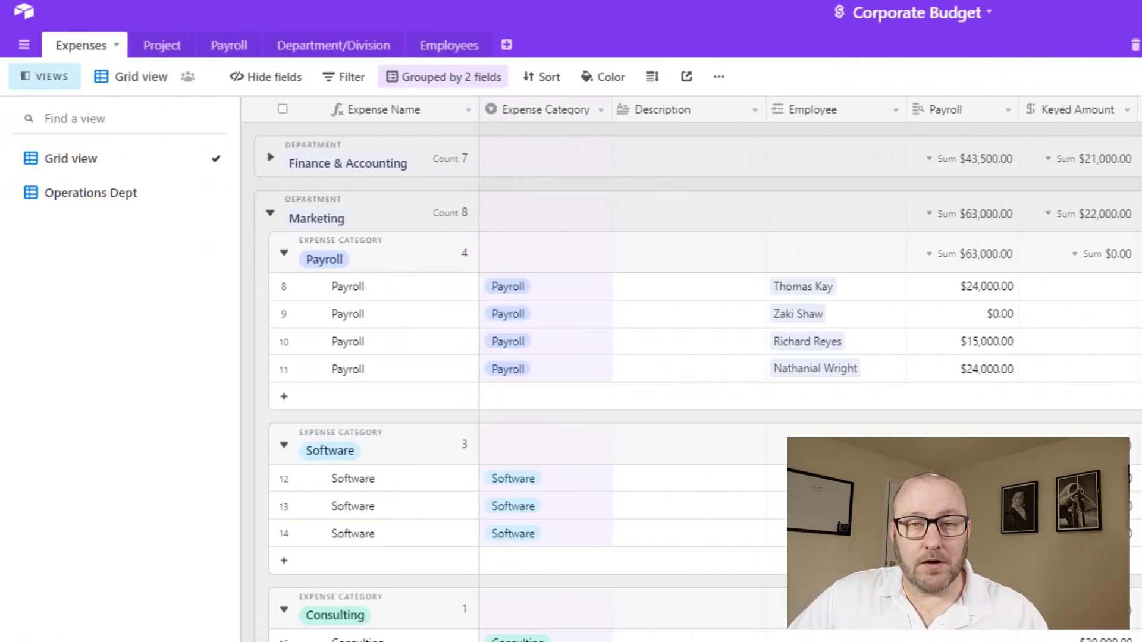
mouse_move(91, 193)
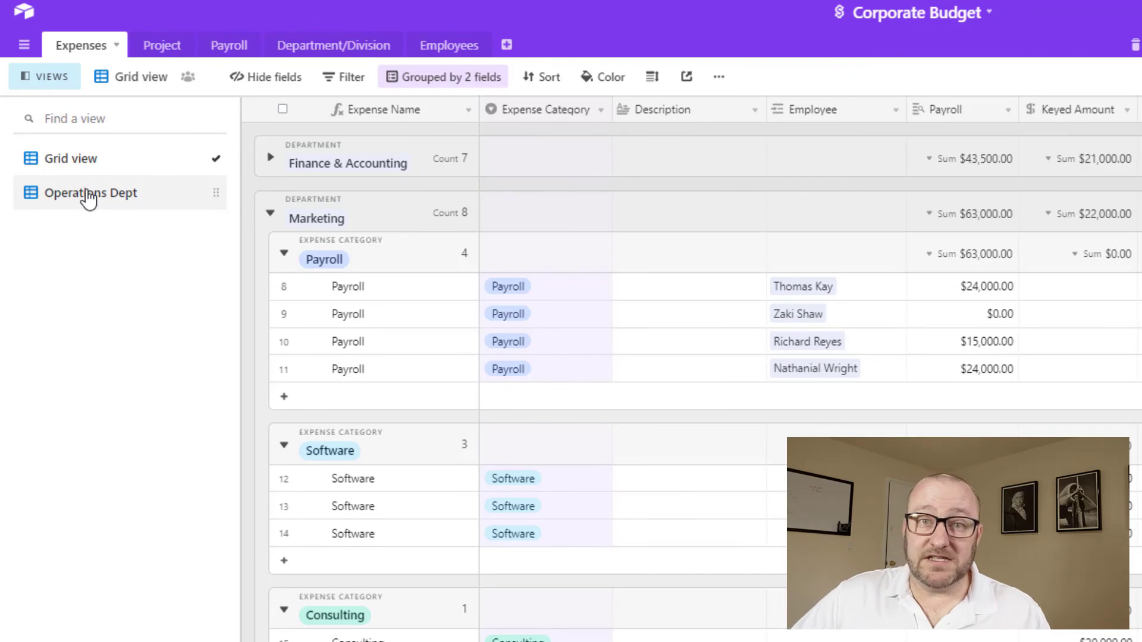
click(91, 193)
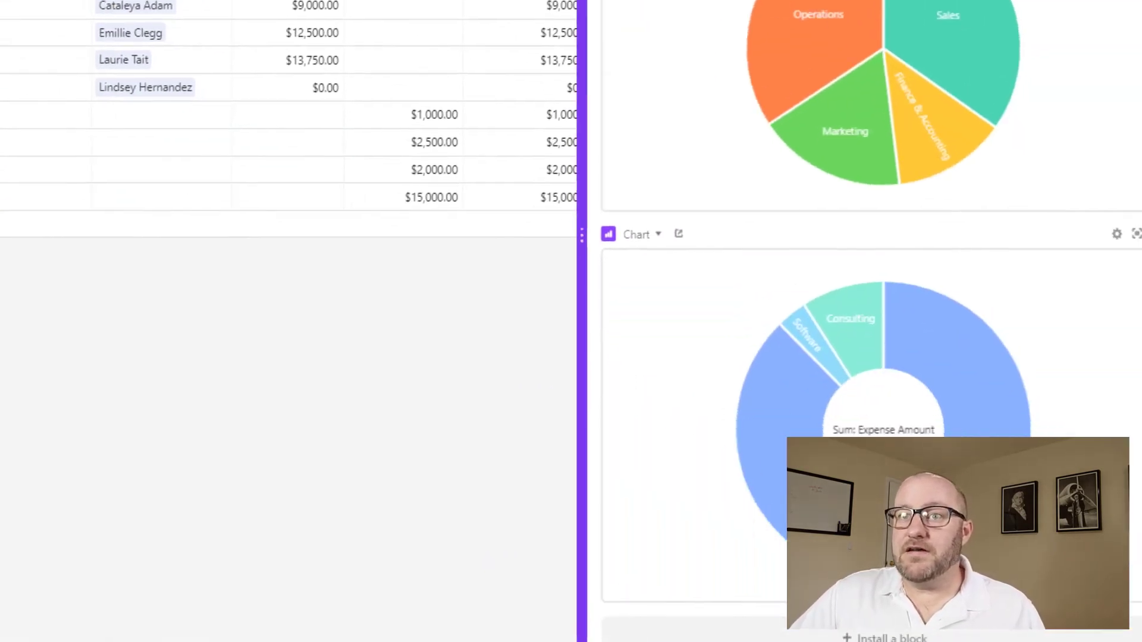
scroll(down, 3)
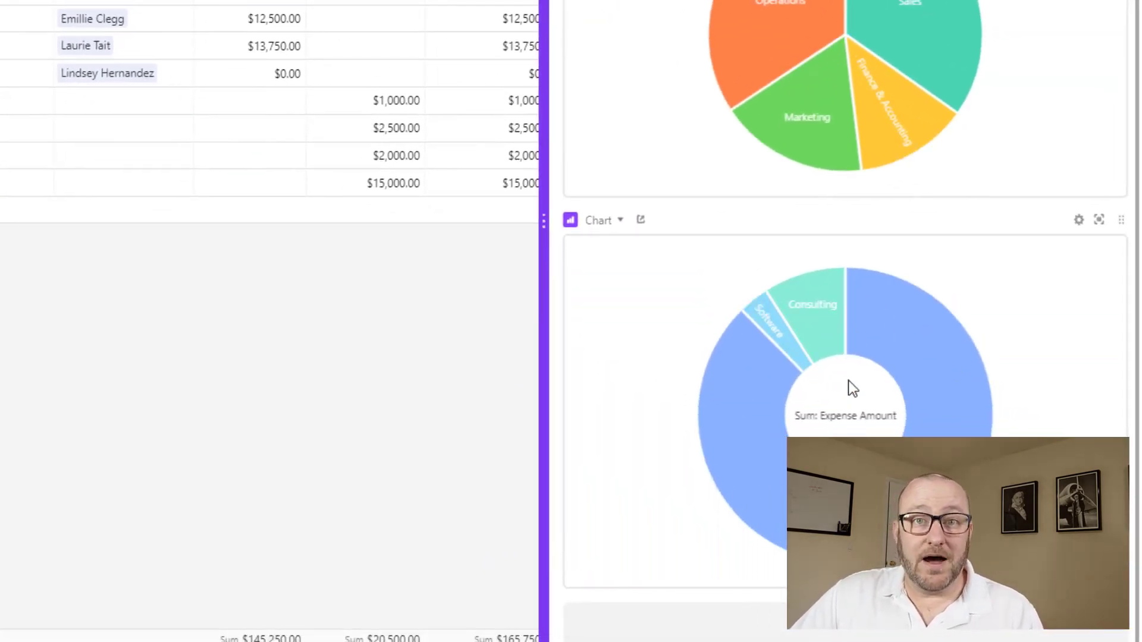
mouse_move(831, 378)
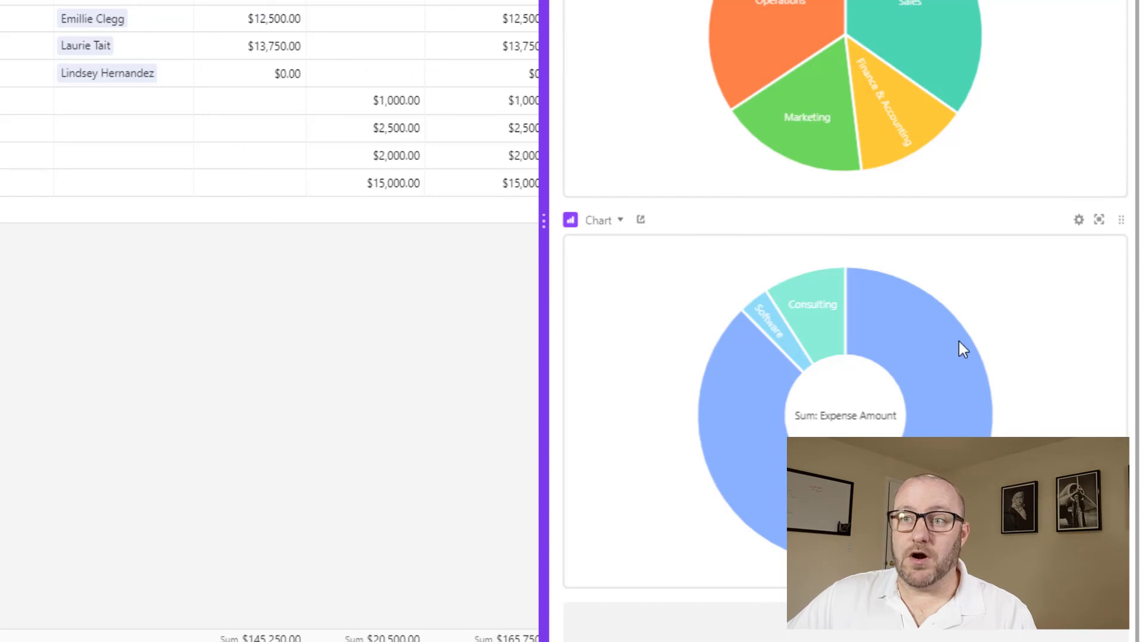
click(1079, 220)
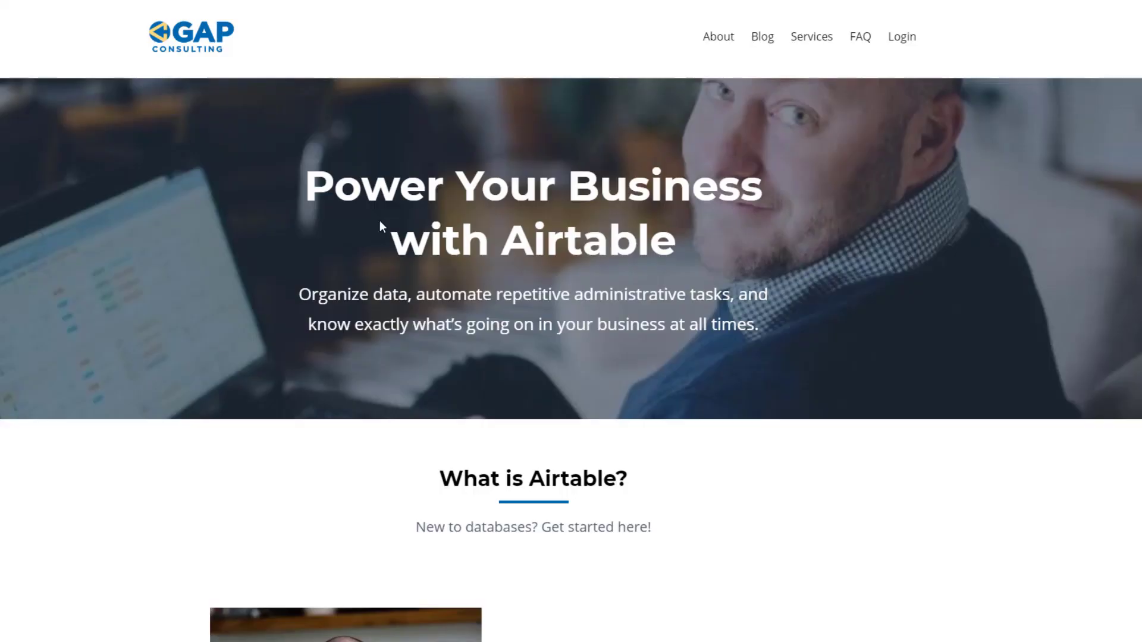
mouse_move(705, 250)
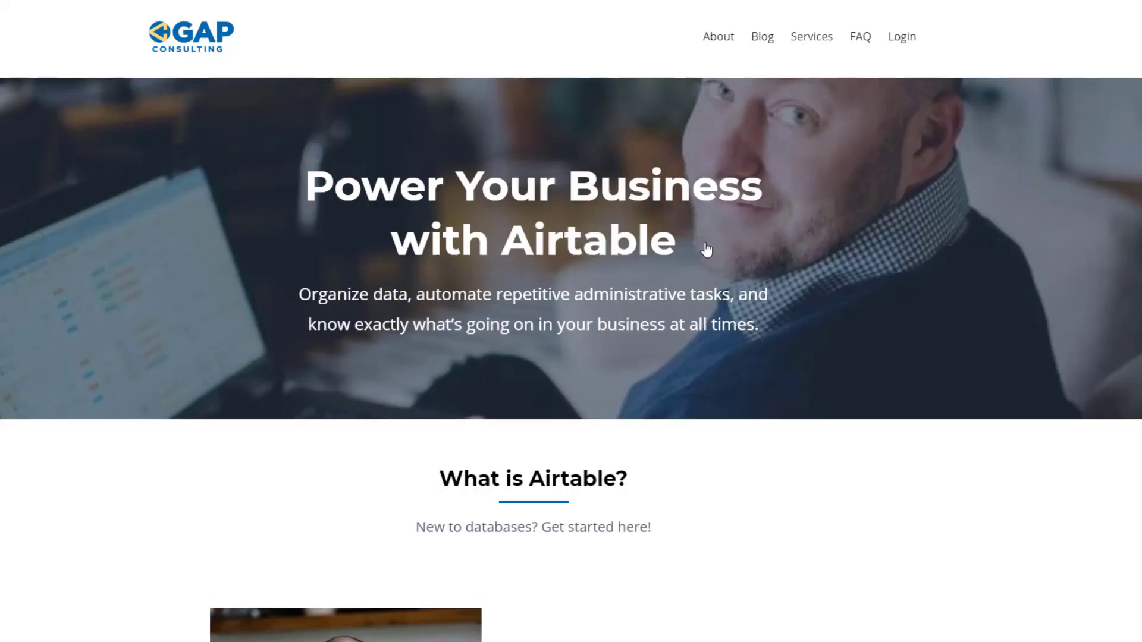
Step: Scroll the GAP Consulting home page down to its Airtable support option cards
scroll(down, 3)
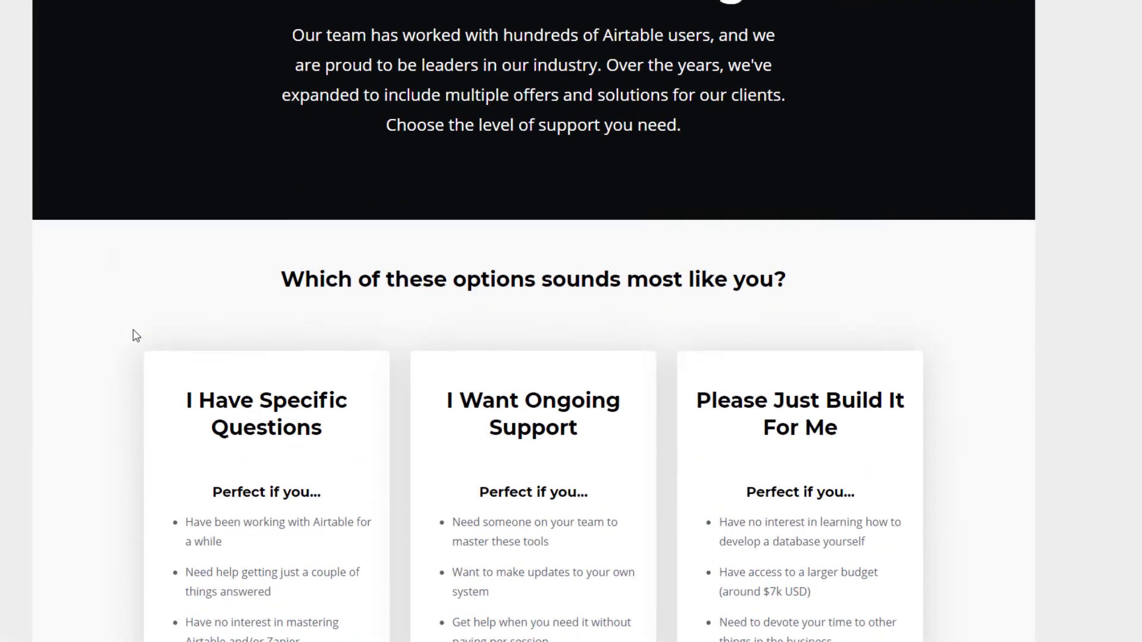
scroll(down, 3)
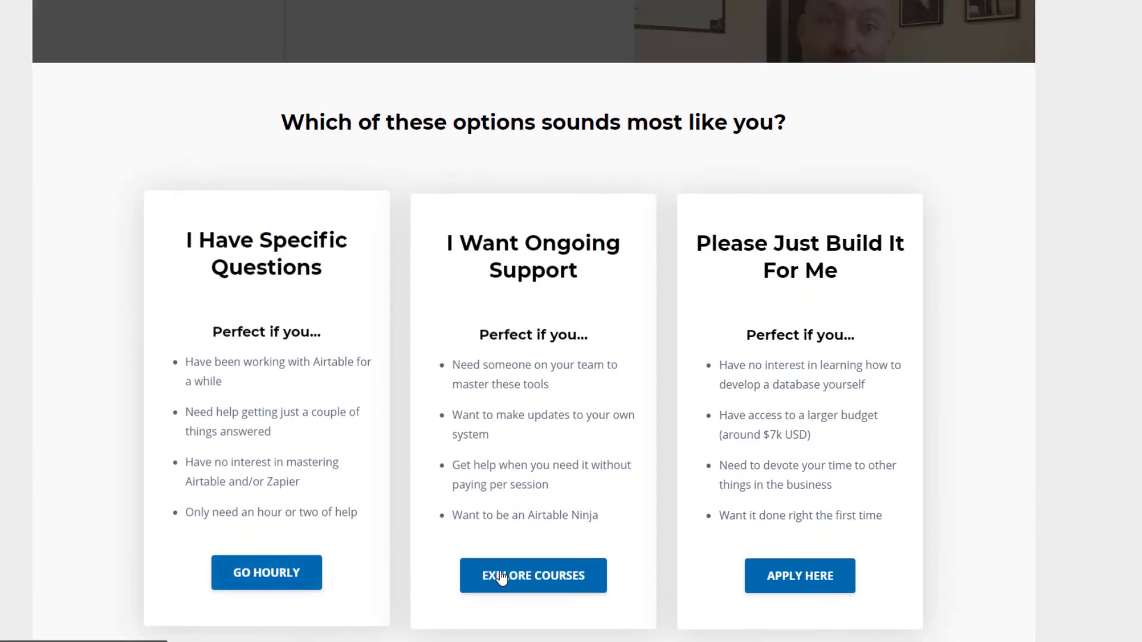